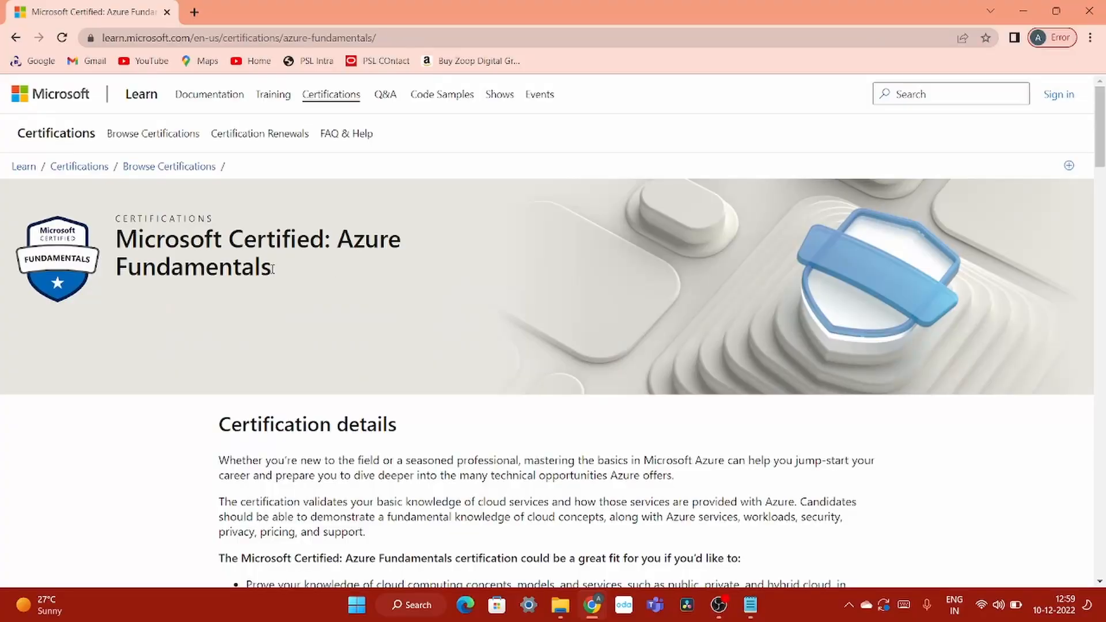
mouse_move(431, 291)
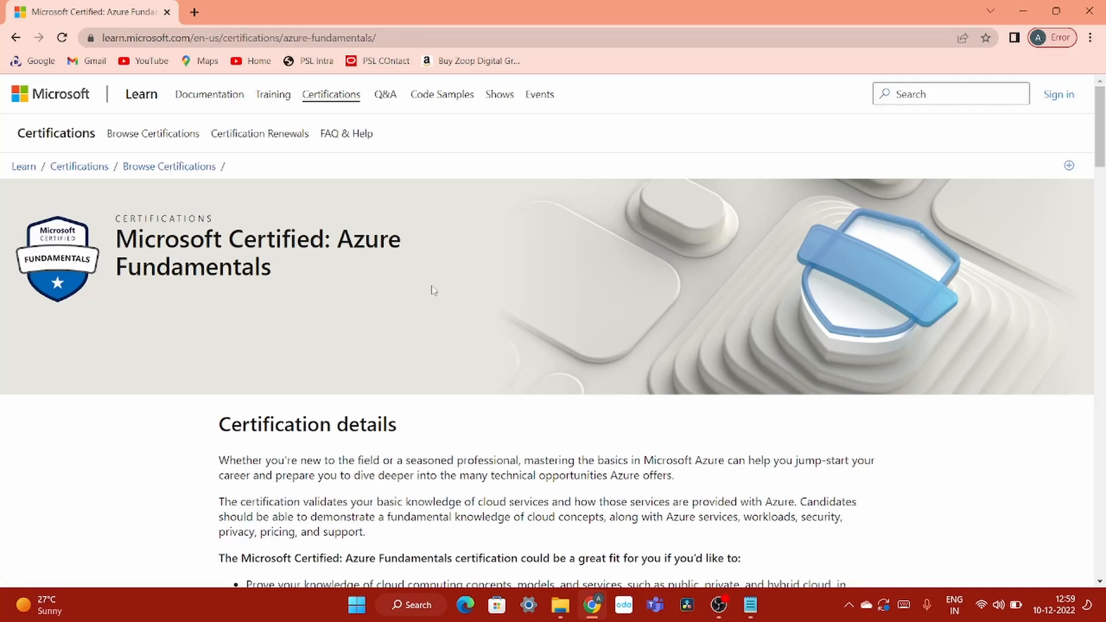
Step: Highlight who the Azure Fundamentals certification fits and the cloud concepts, IaaS/PaaS/SaaS and security bullets
scroll(down, 3)
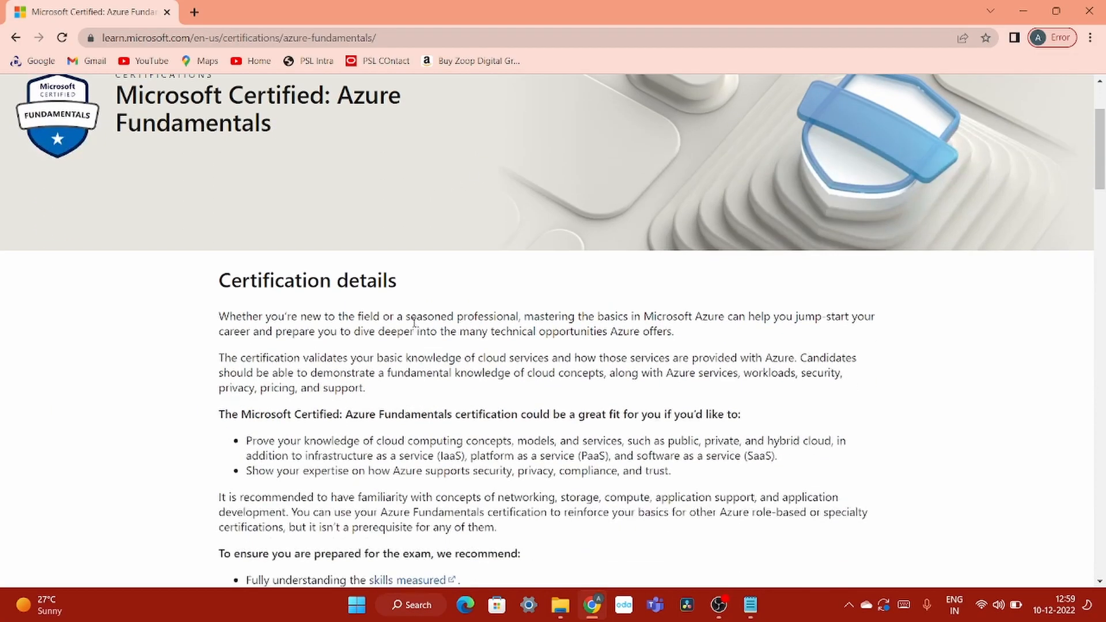
scroll(down, 3)
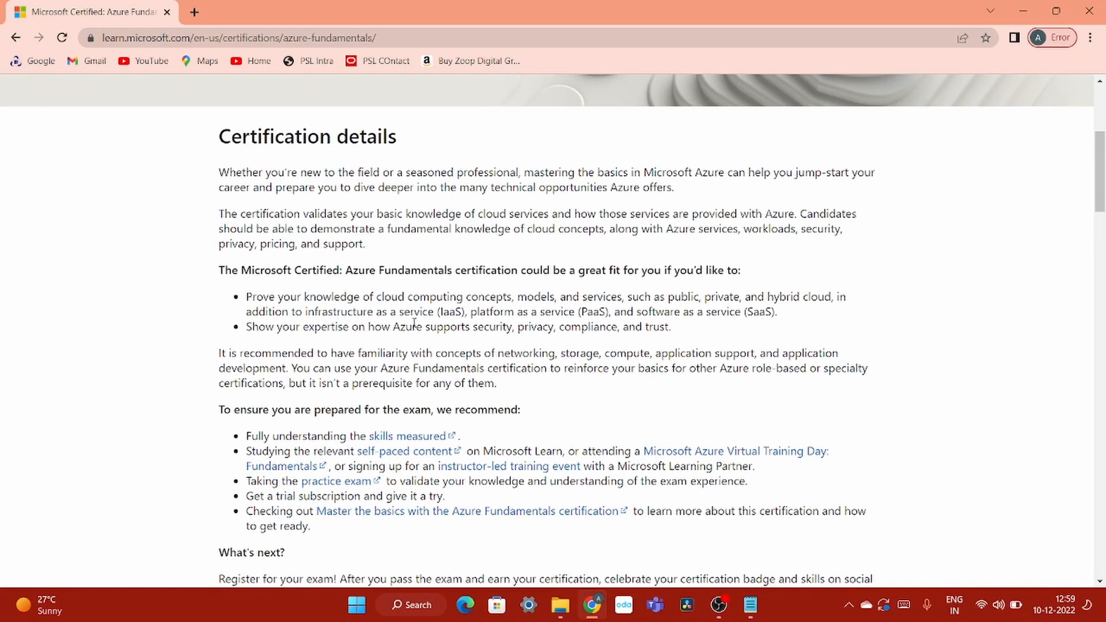
mouse_move(220, 274)
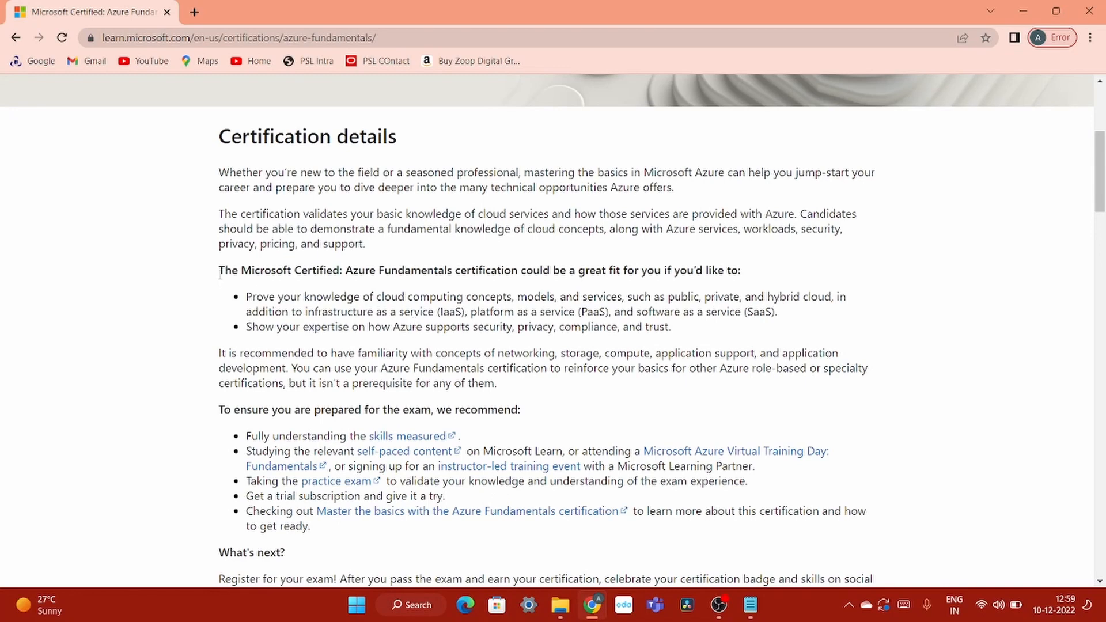
drag(219, 269, 446, 270)
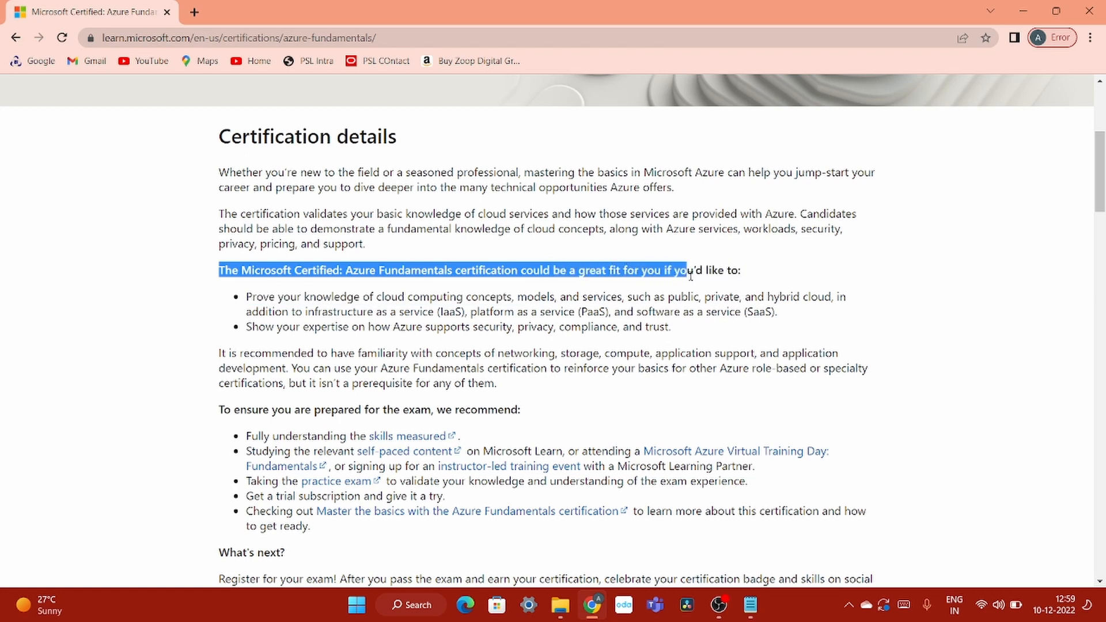
drag(685, 269, 741, 270)
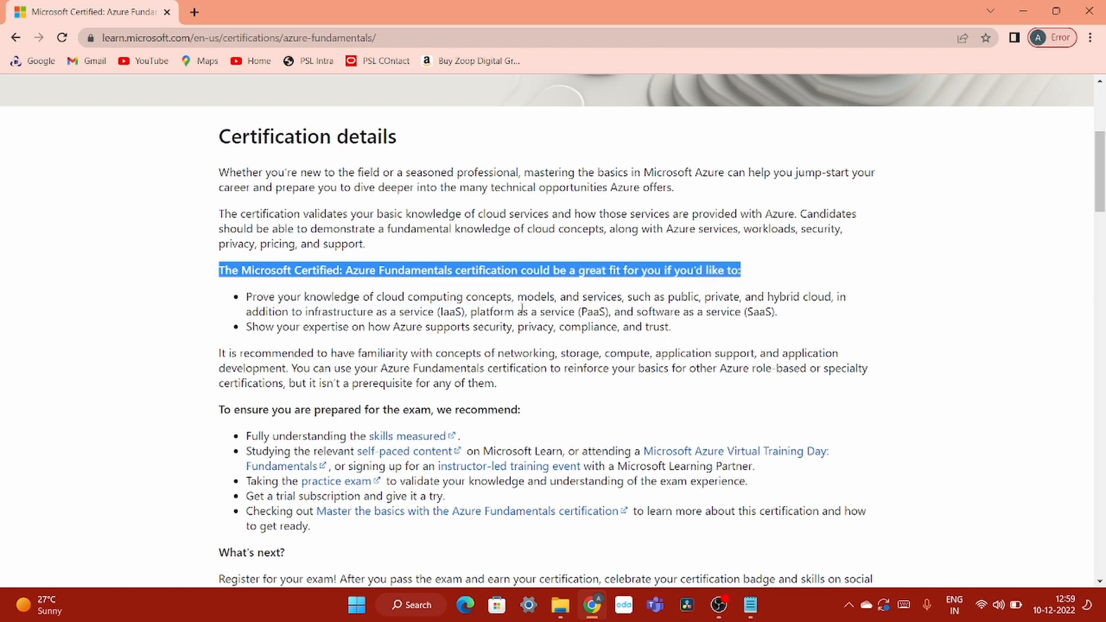
drag(332, 296, 555, 296)
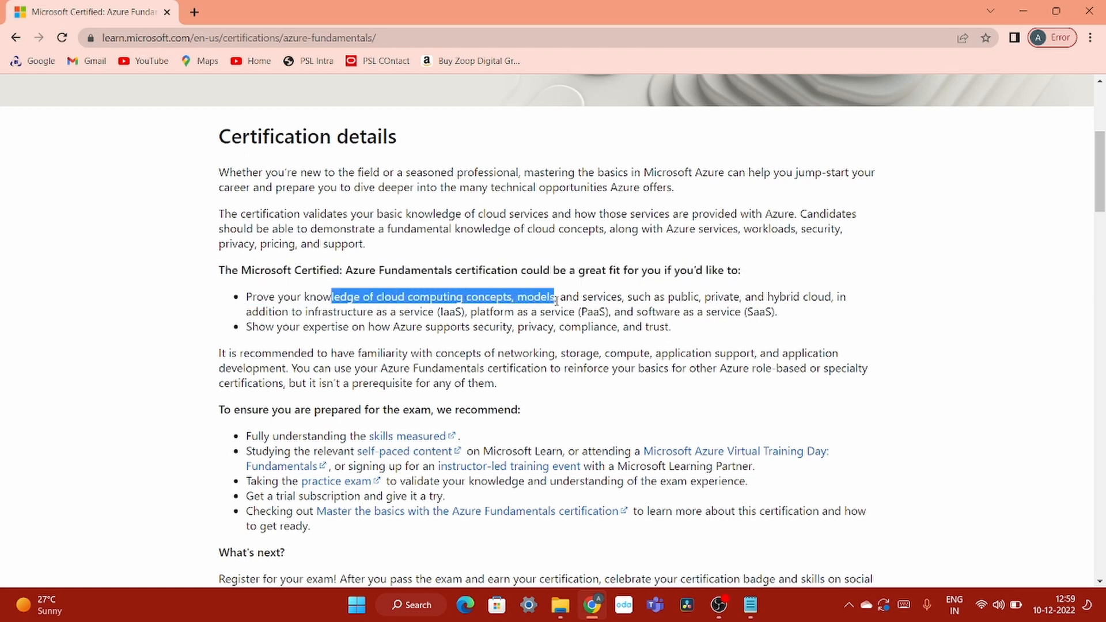
drag(555, 296, 721, 313)
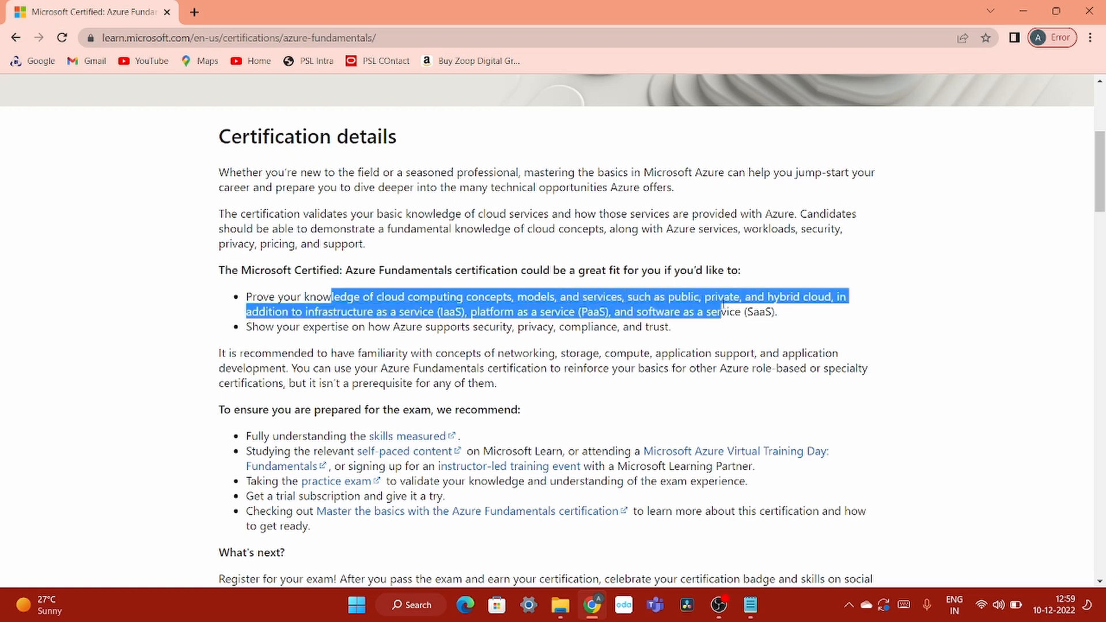
drag(724, 312, 775, 313)
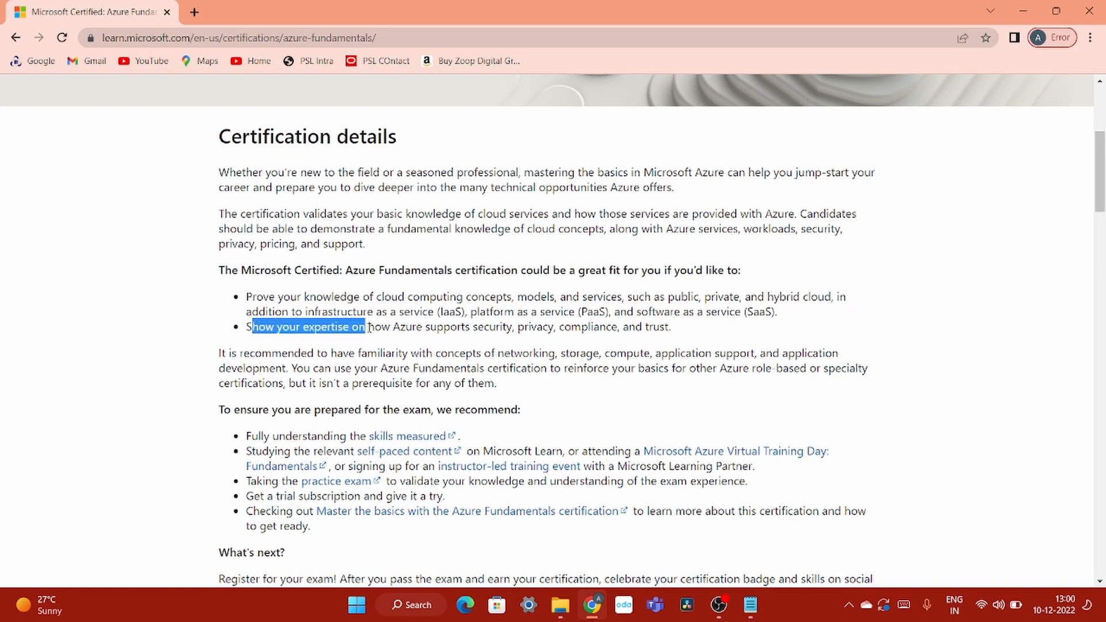
drag(365, 326, 572, 326)
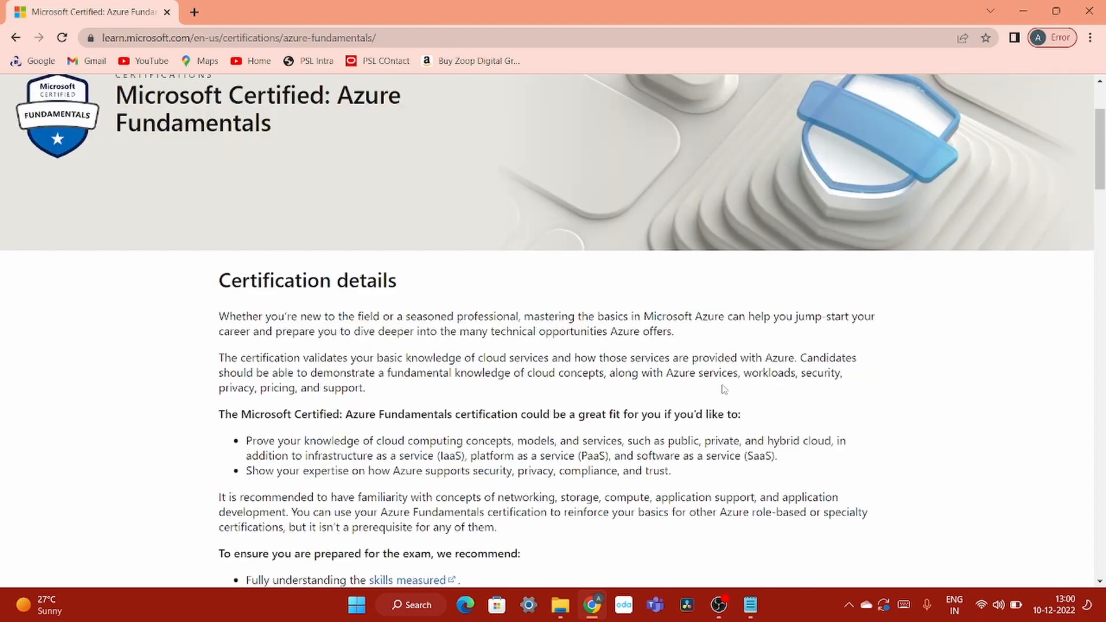
Step: Scroll through the free learning paths and the AZ-900 exam section with its 99 USD price
scroll(down, 3)
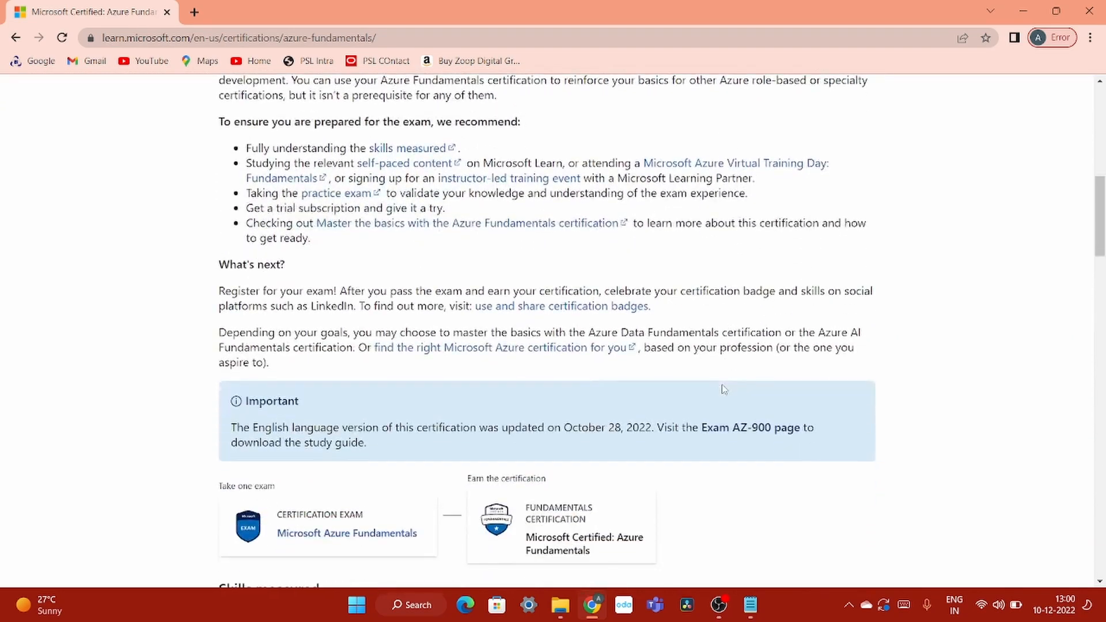
scroll(down, 3)
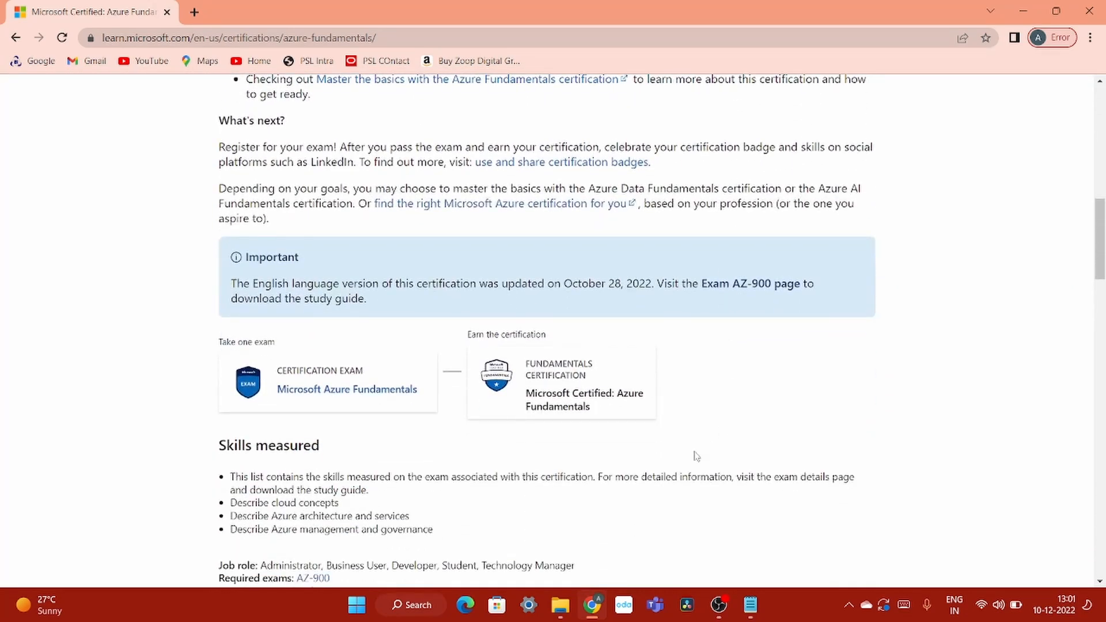
mouse_move(620, 460)
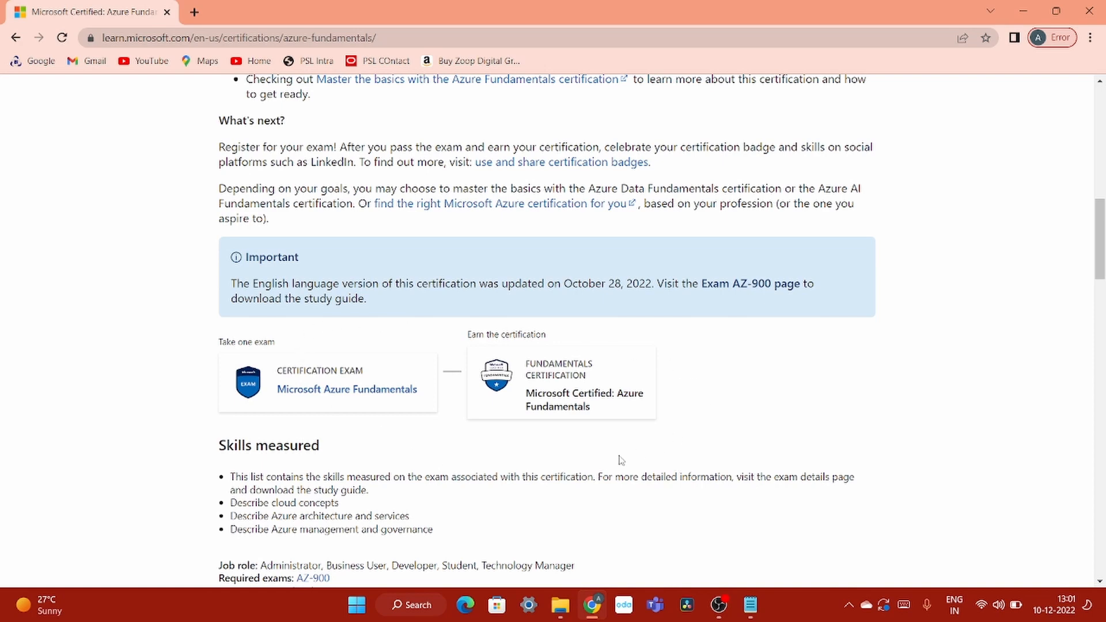
mouse_move(690, 439)
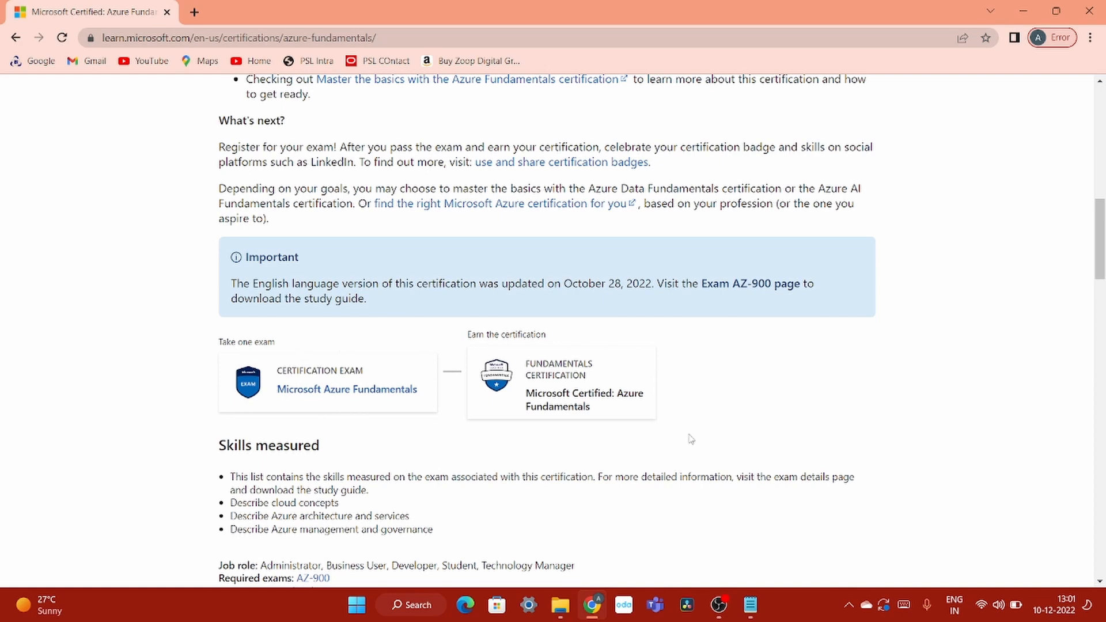
scroll(down, 3)
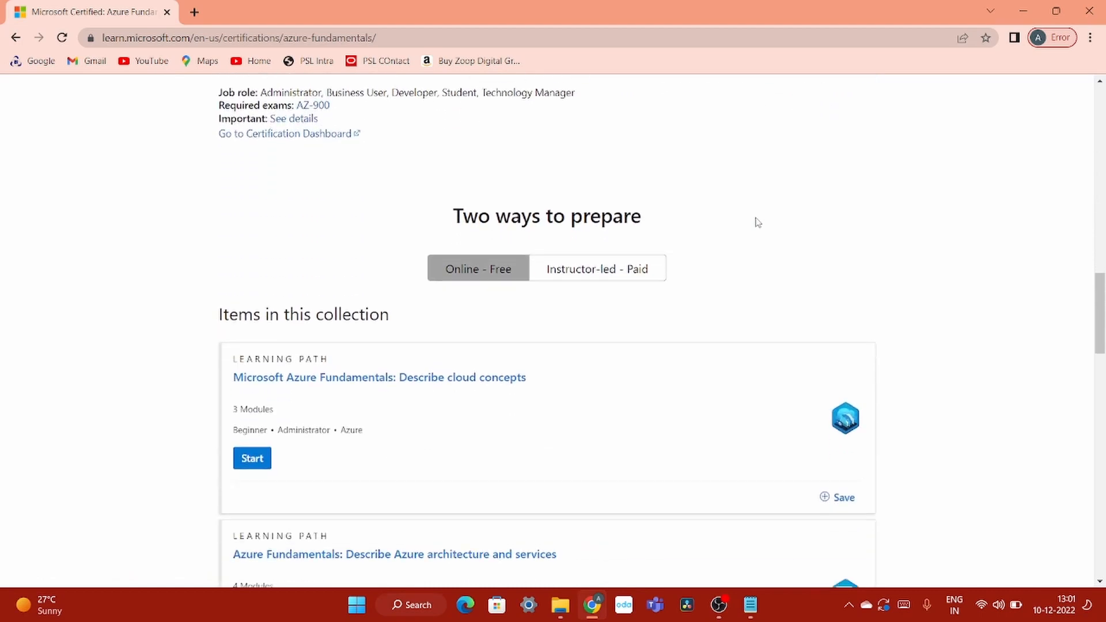
scroll(down, 3)
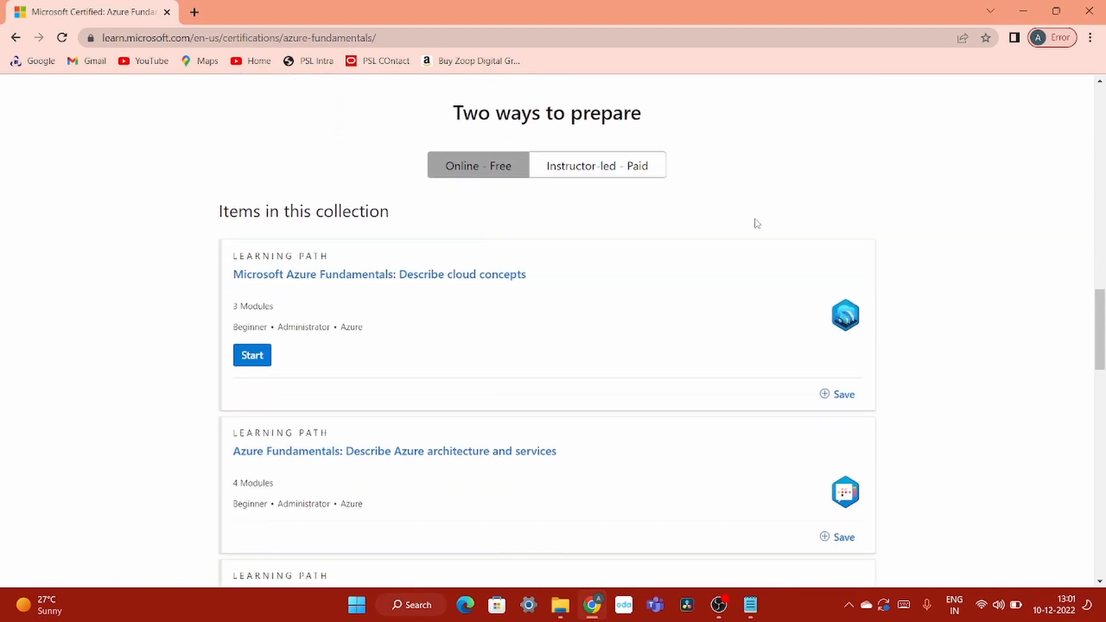
mouse_move(477, 222)
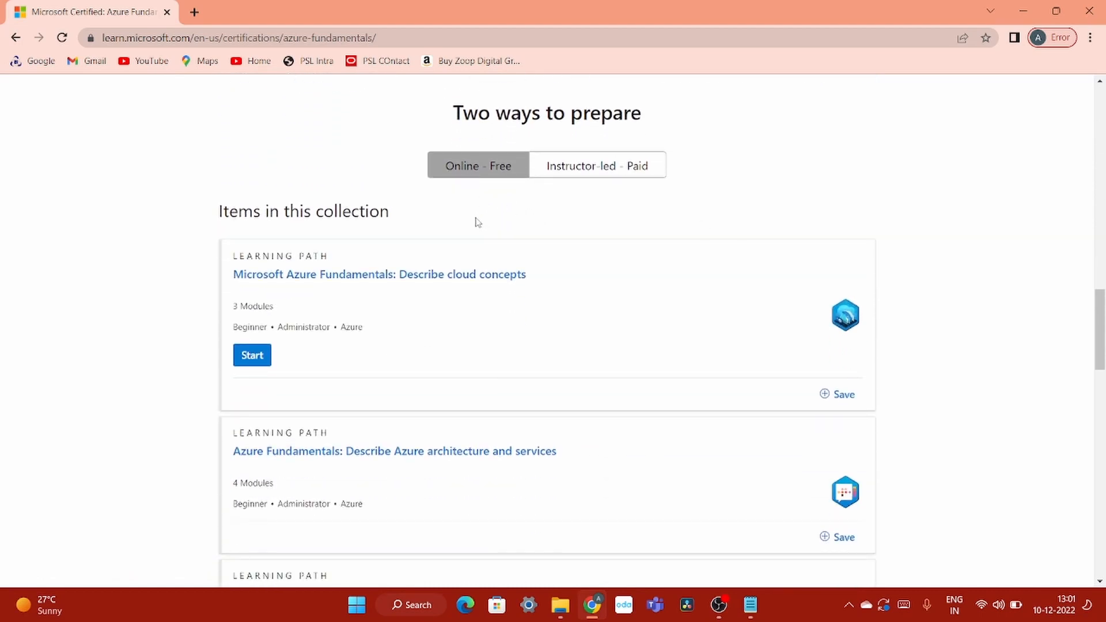
mouse_move(641, 369)
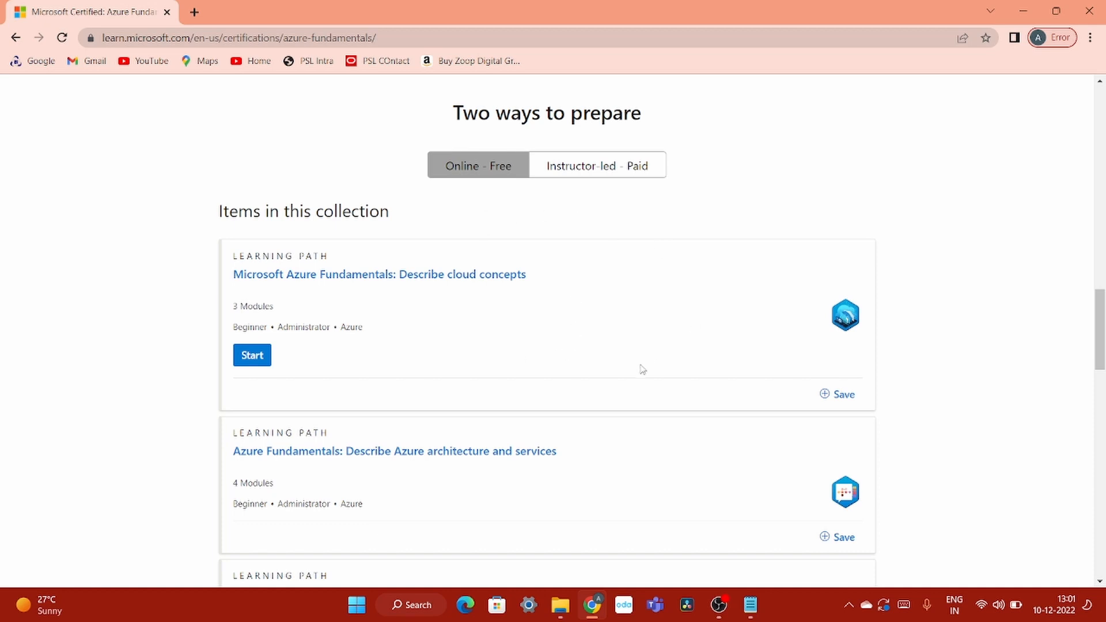
mouse_move(705, 310)
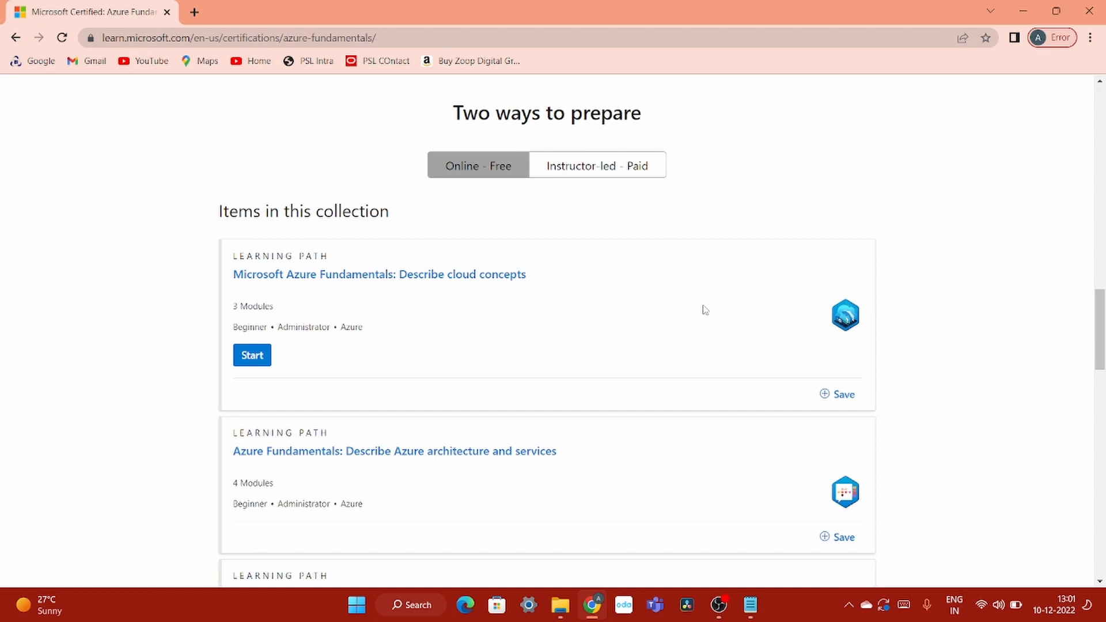
scroll(down, 3)
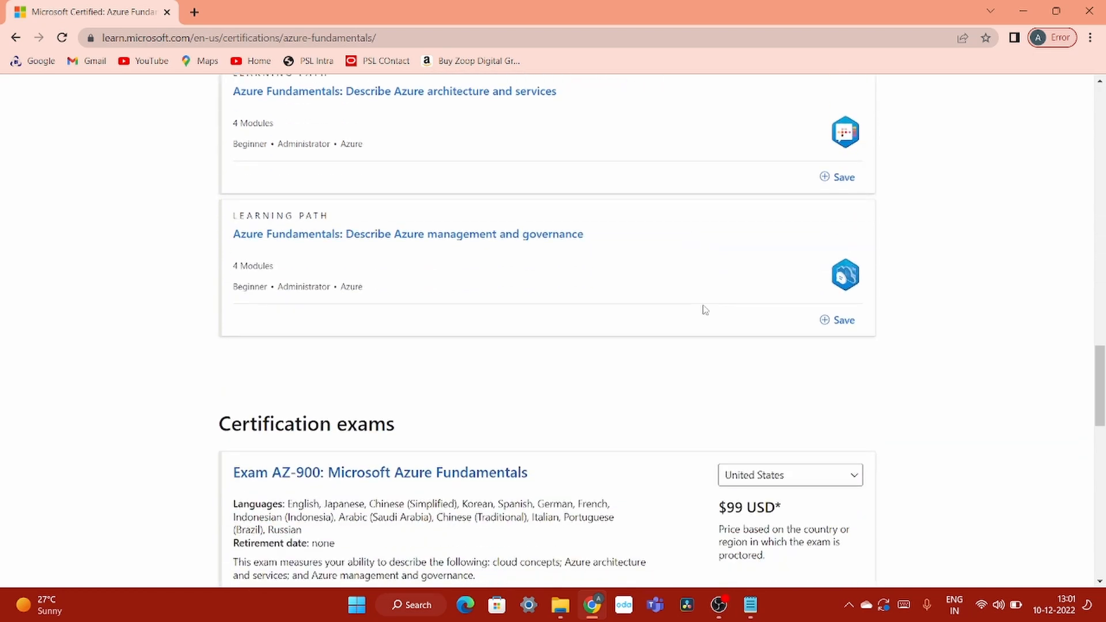
scroll(down, 3)
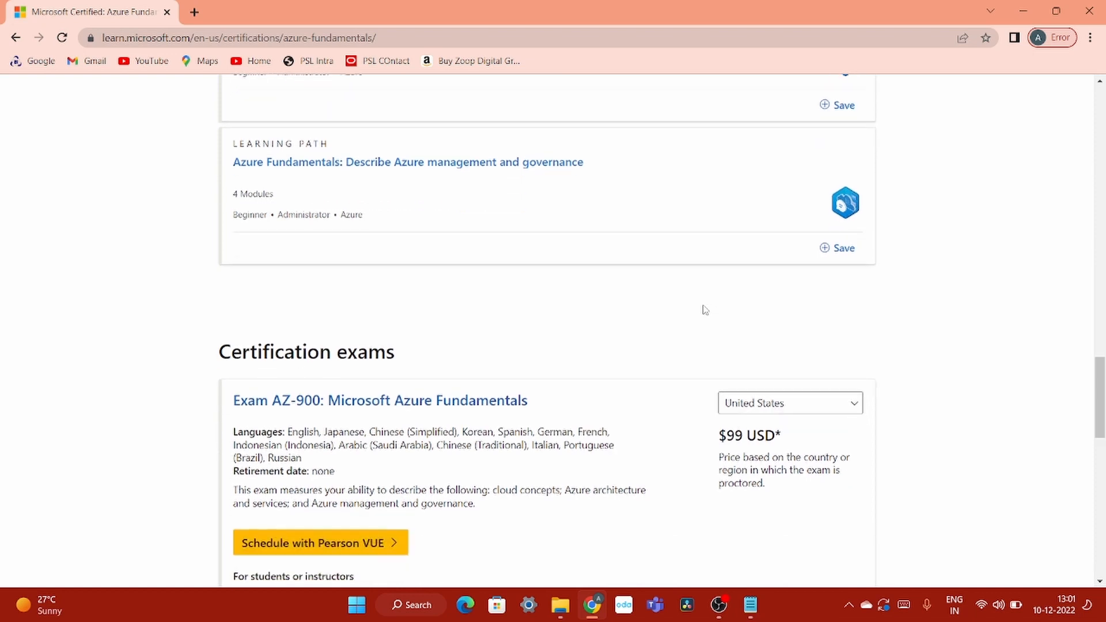
scroll(down, 3)
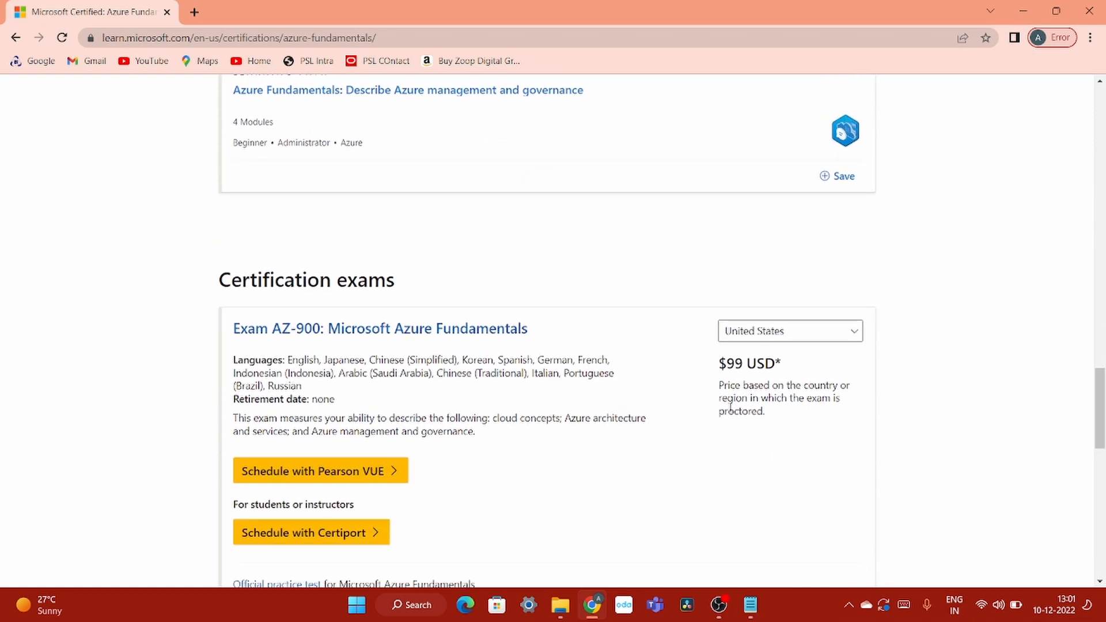
mouse_move(951, 407)
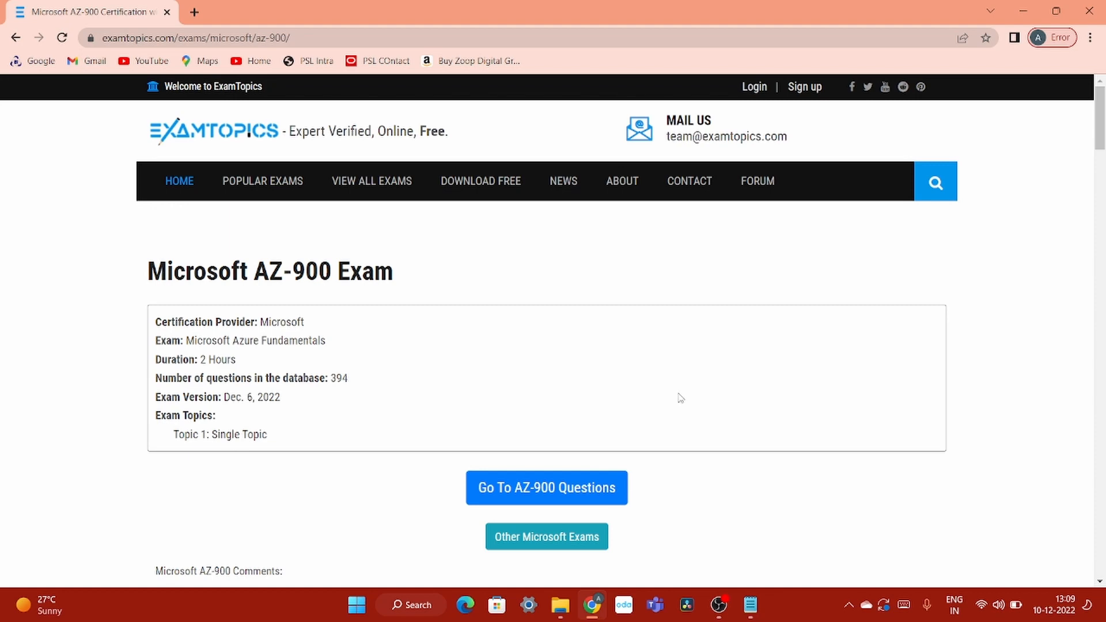
mouse_move(199, 154)
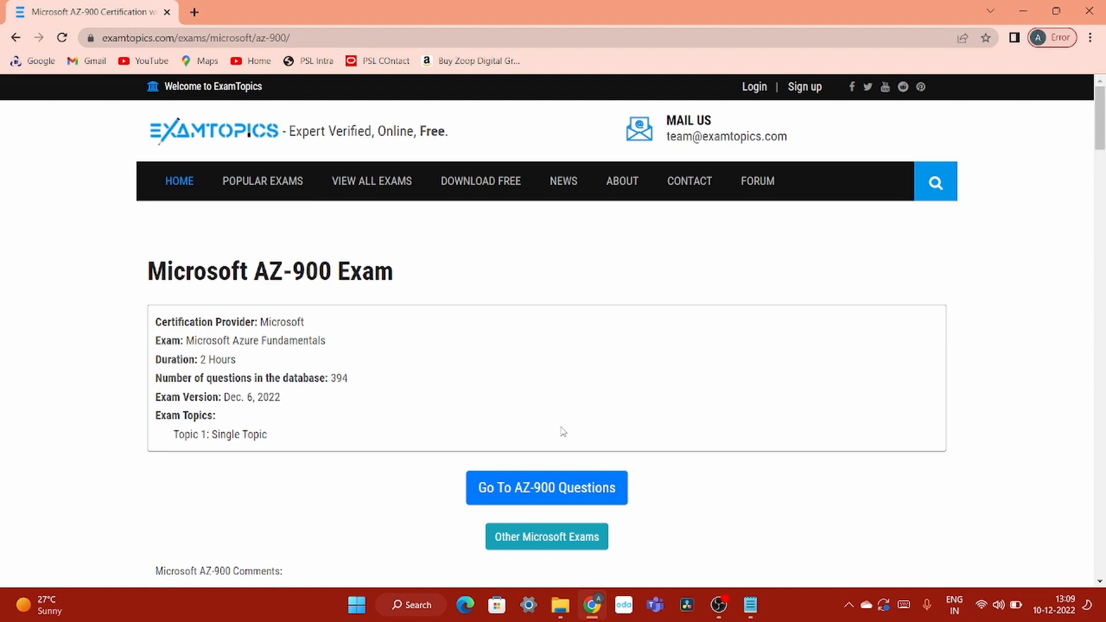
mouse_move(372, 395)
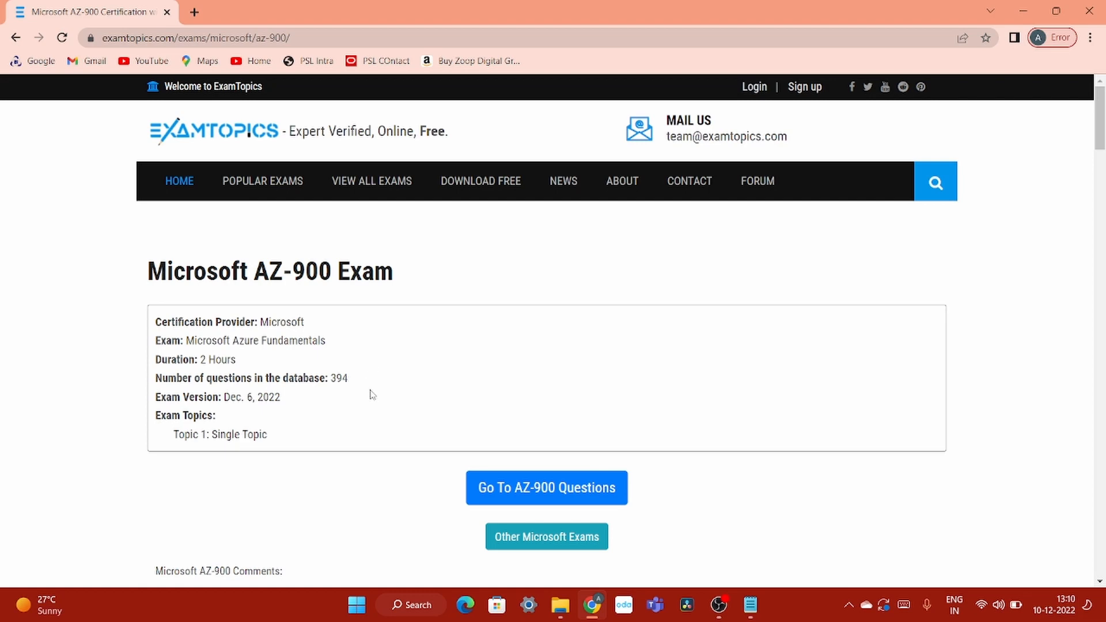
mouse_move(481, 331)
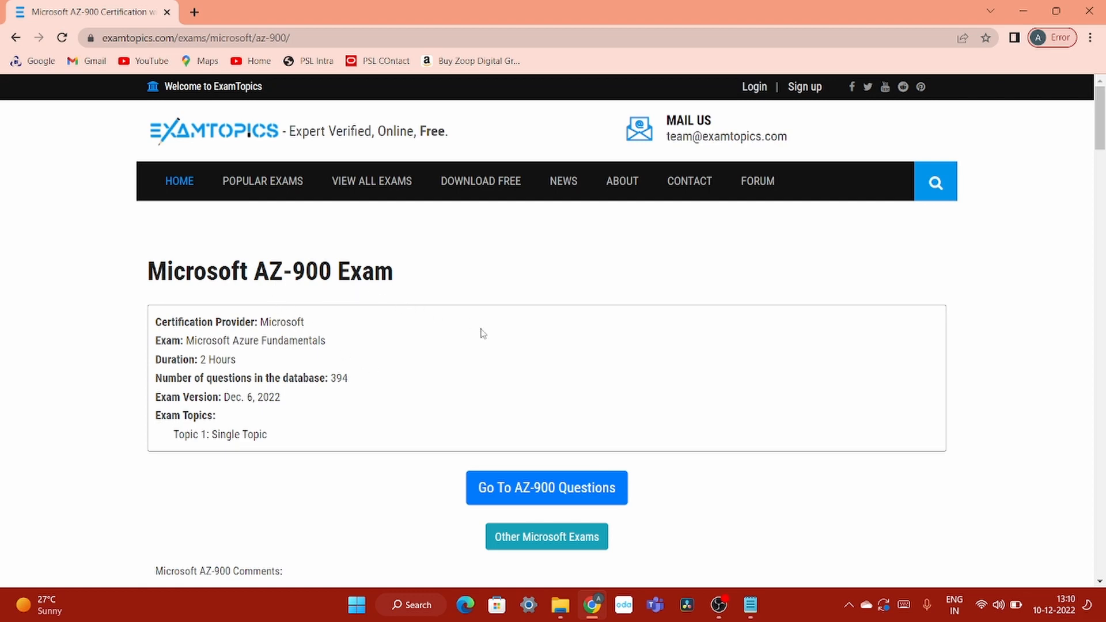
Step: Go to the AZ-900 actual questions and look over Question #1 and Question #2
click(547, 488)
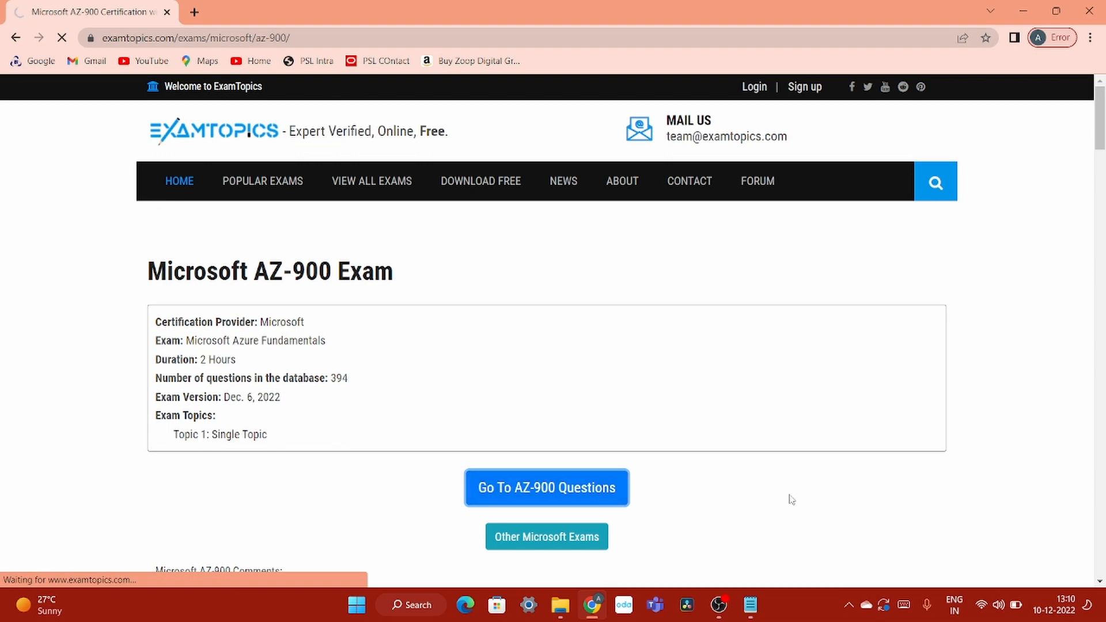
click(547, 487)
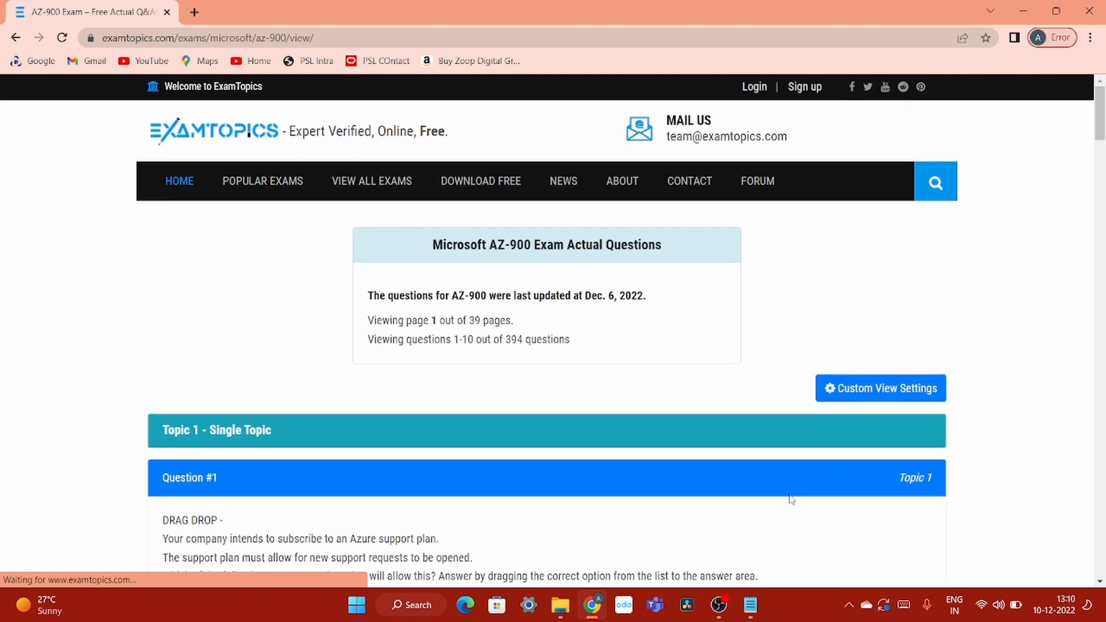
scroll(down, 3)
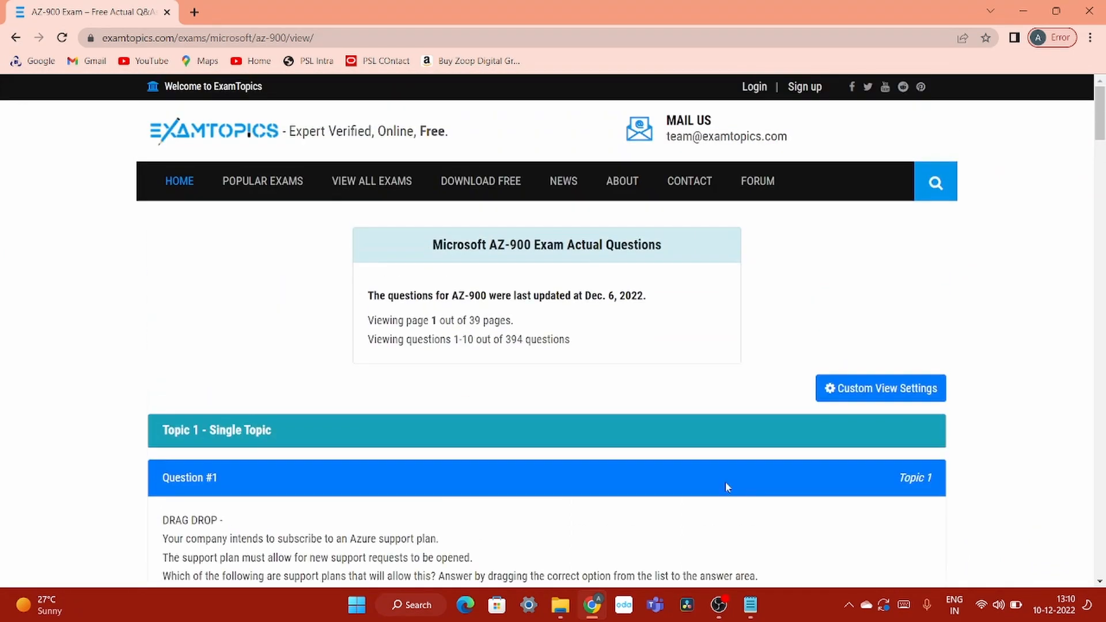
scroll(down, 3)
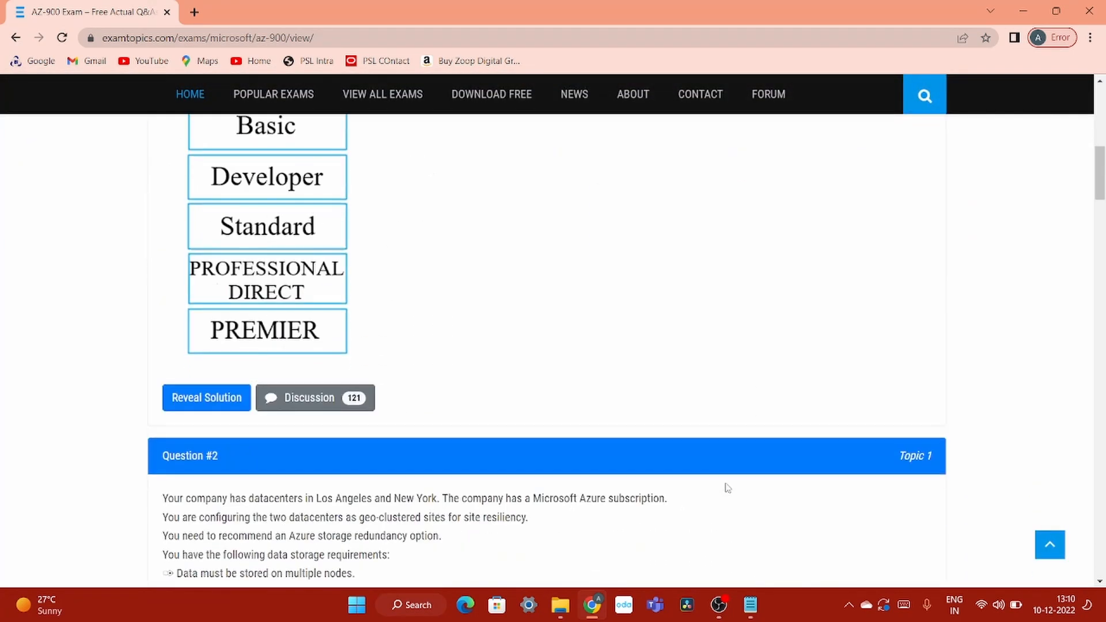
scroll(up, 3)
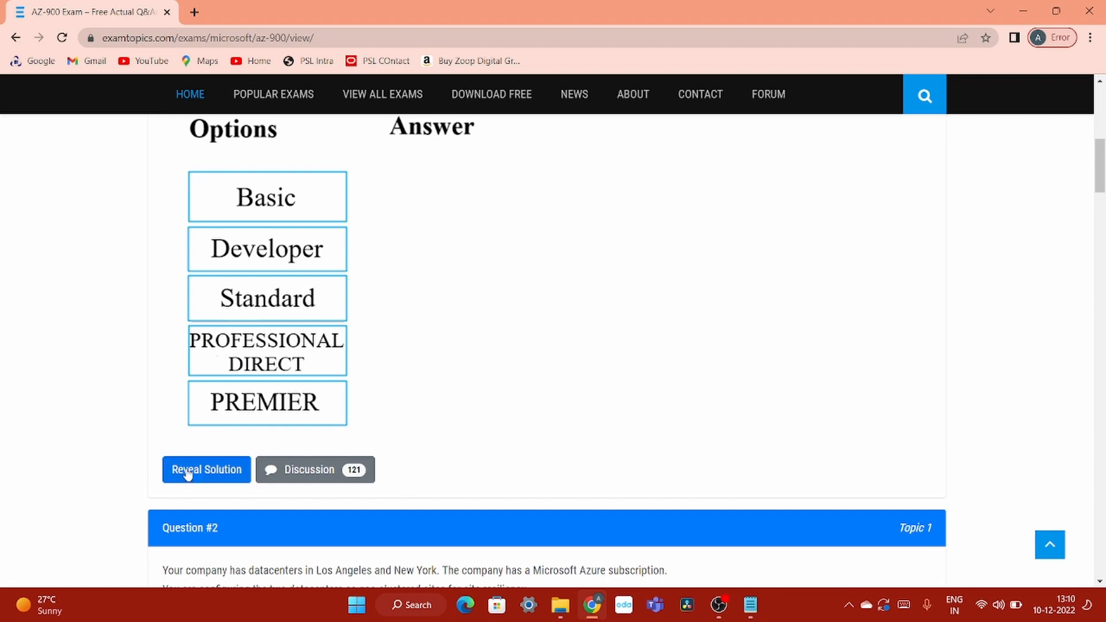
Step: Reveal the solution for Question #1 and read through its discussion comments
click(206, 469)
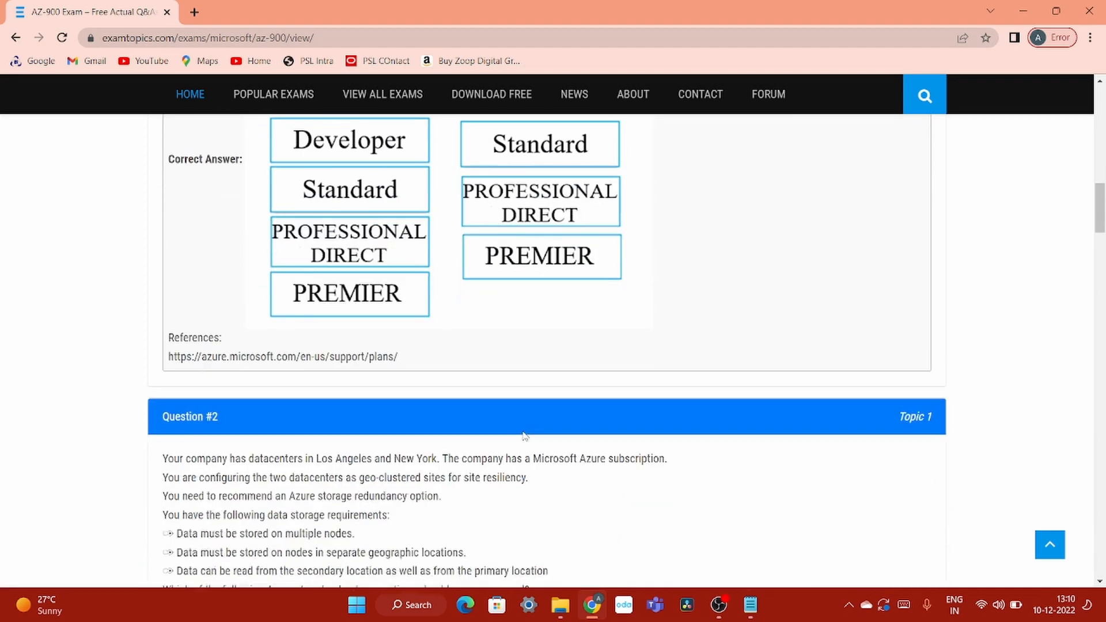
scroll(down, 3)
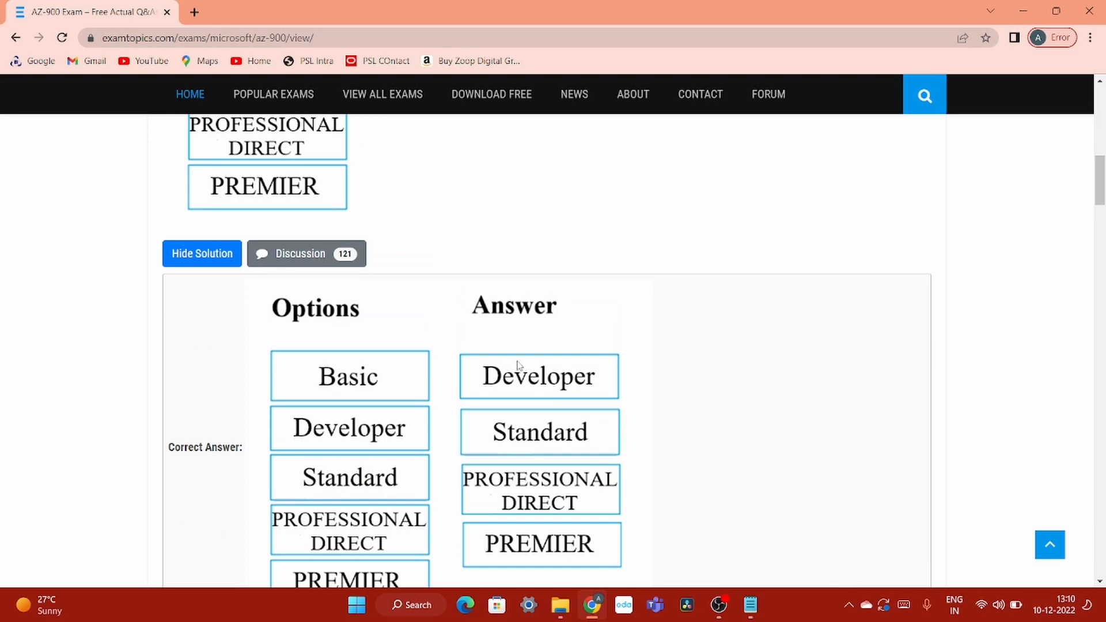
scroll(up, 3)
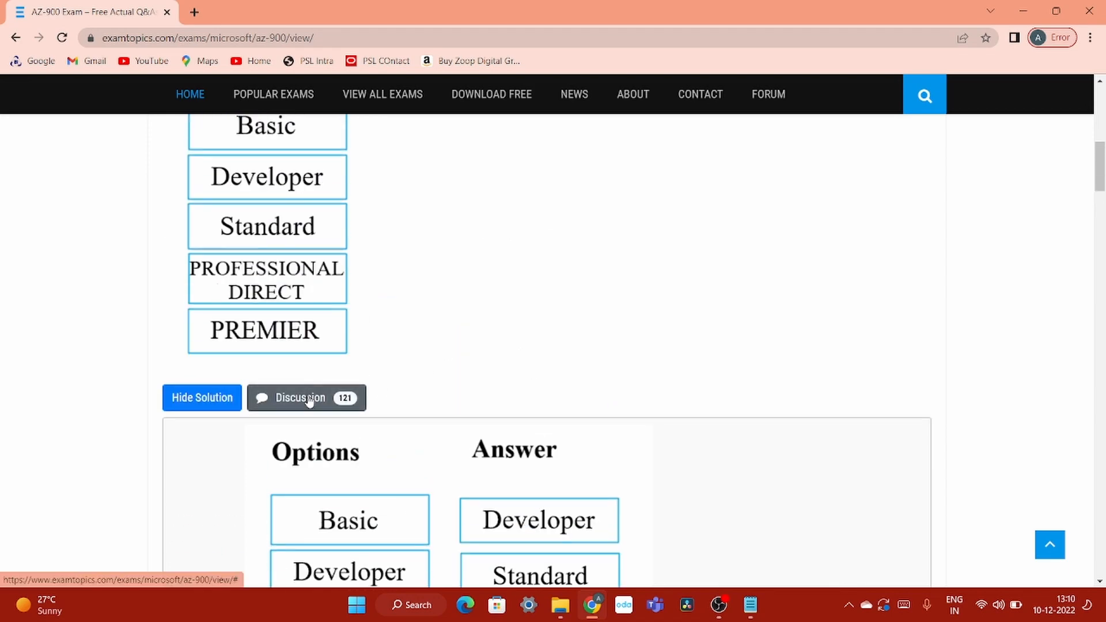
click(306, 398)
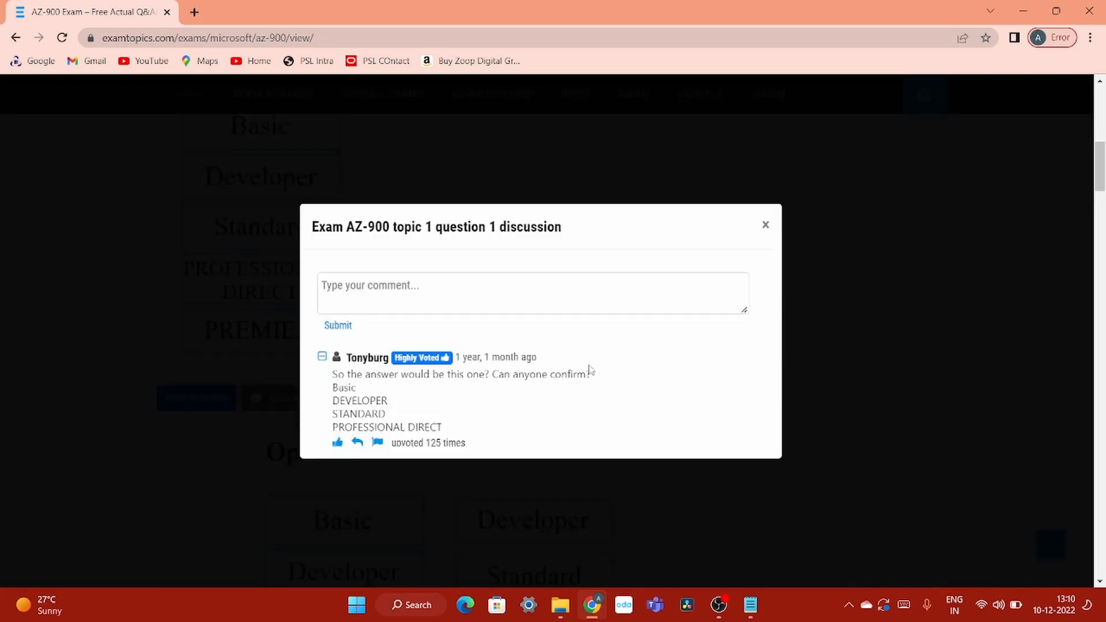
scroll(down, 3)
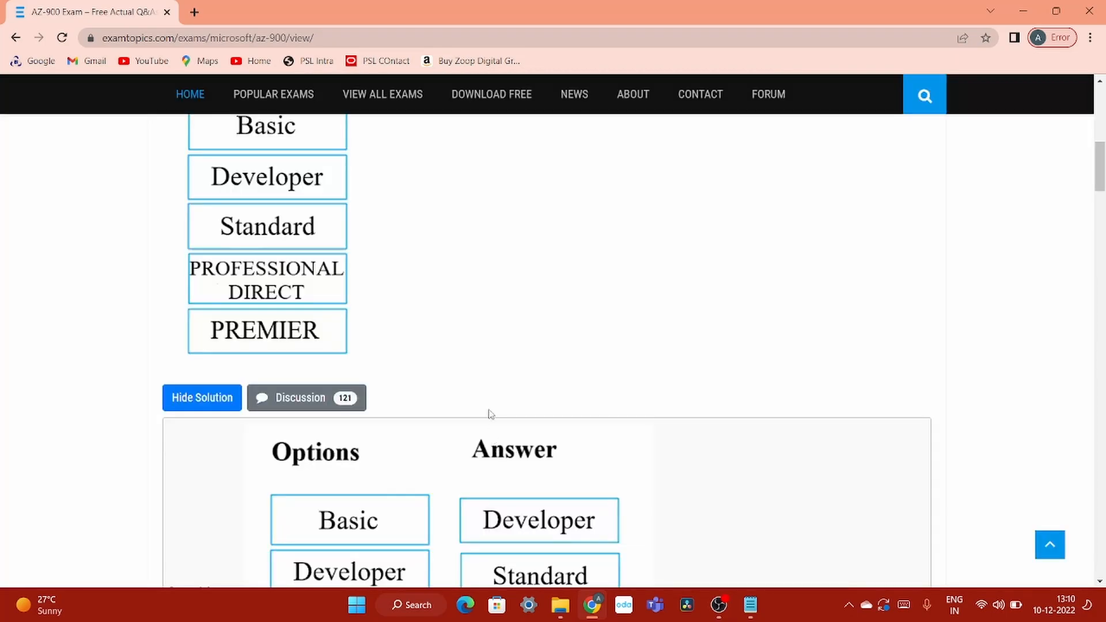
scroll(down, 3)
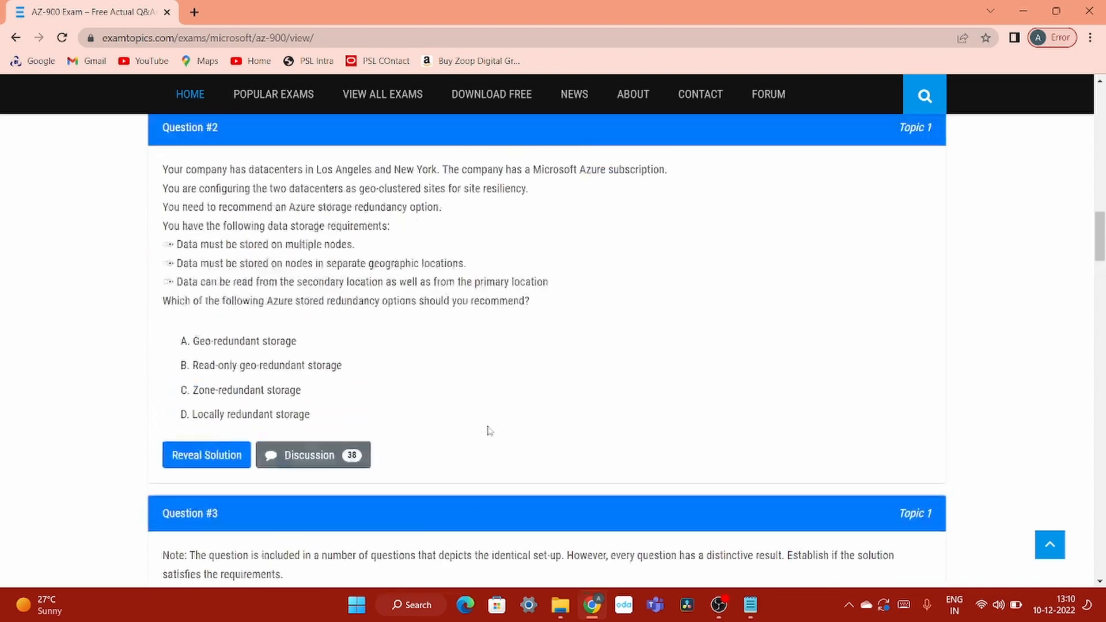
Step: Reopen the Question #1 discussion thread and then close it
click(206, 455)
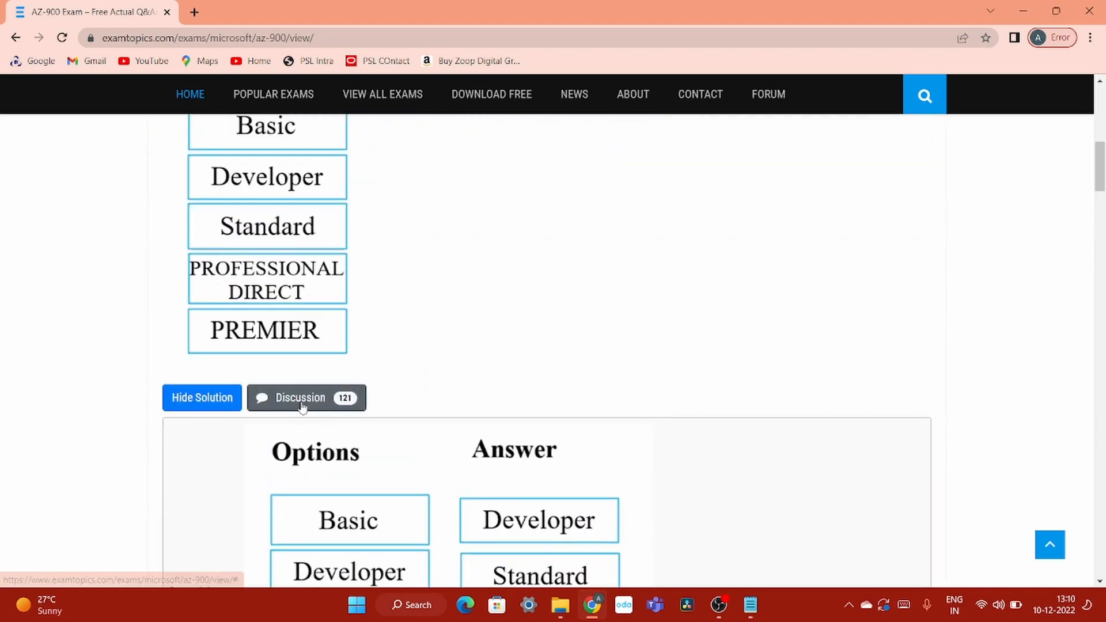
click(302, 398)
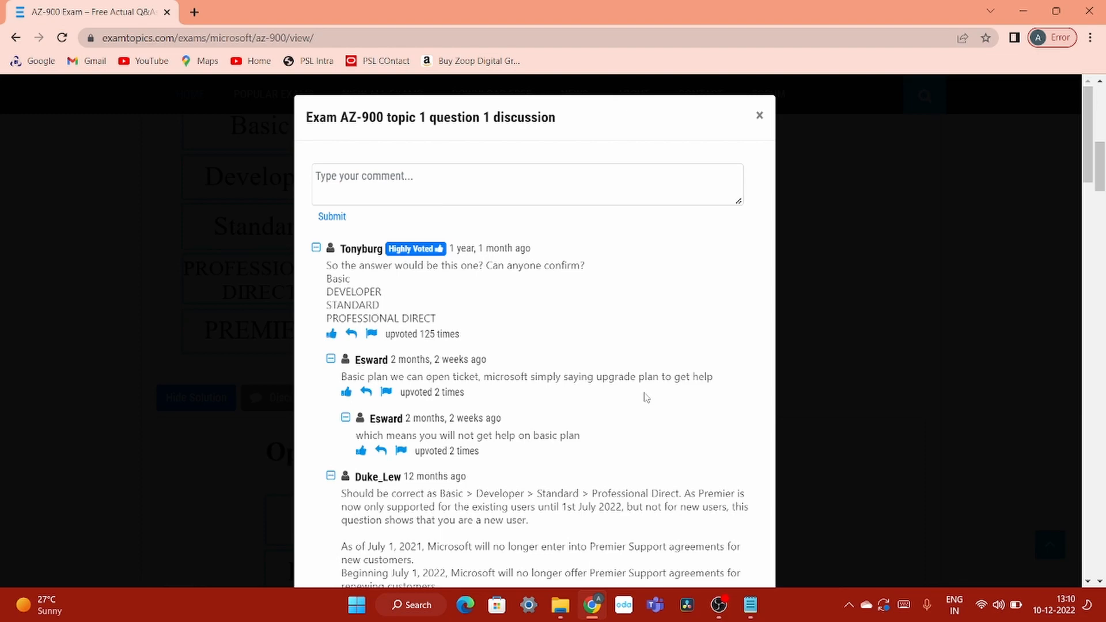
click(759, 115)
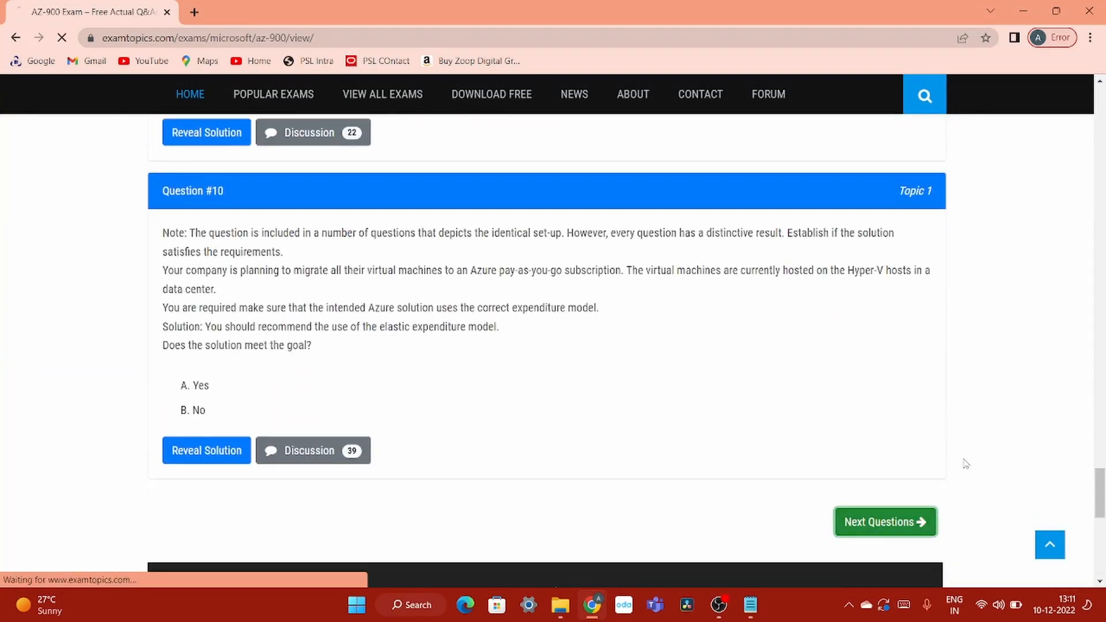
Step: Move to the next page of AZ-900 questions (11–20), confirming the not-a-robot check
click(884, 522)
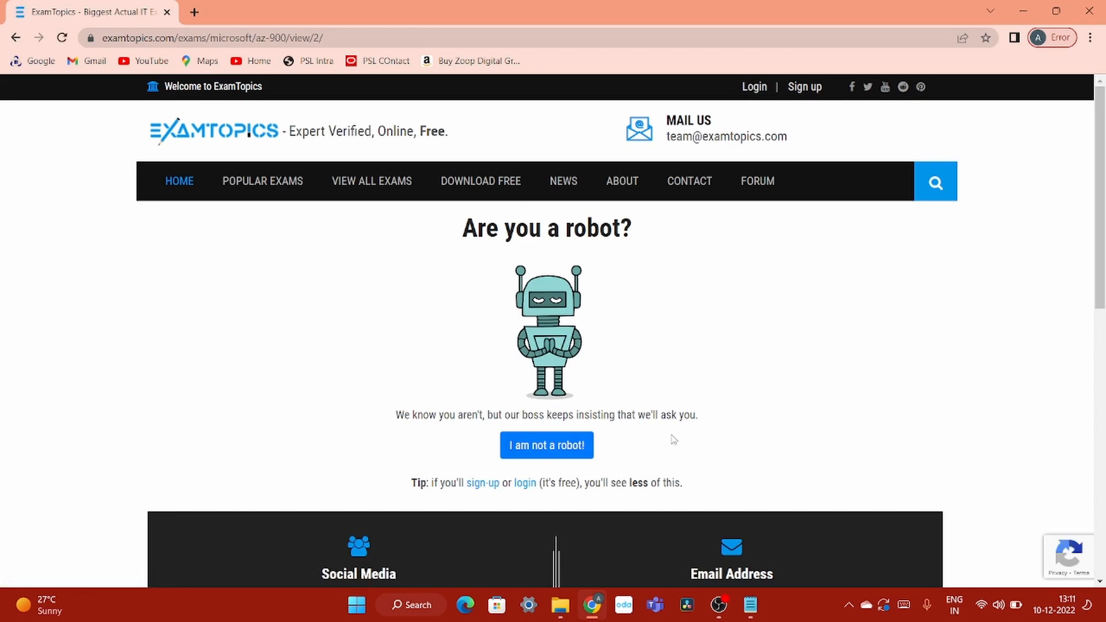
mouse_move(684, 391)
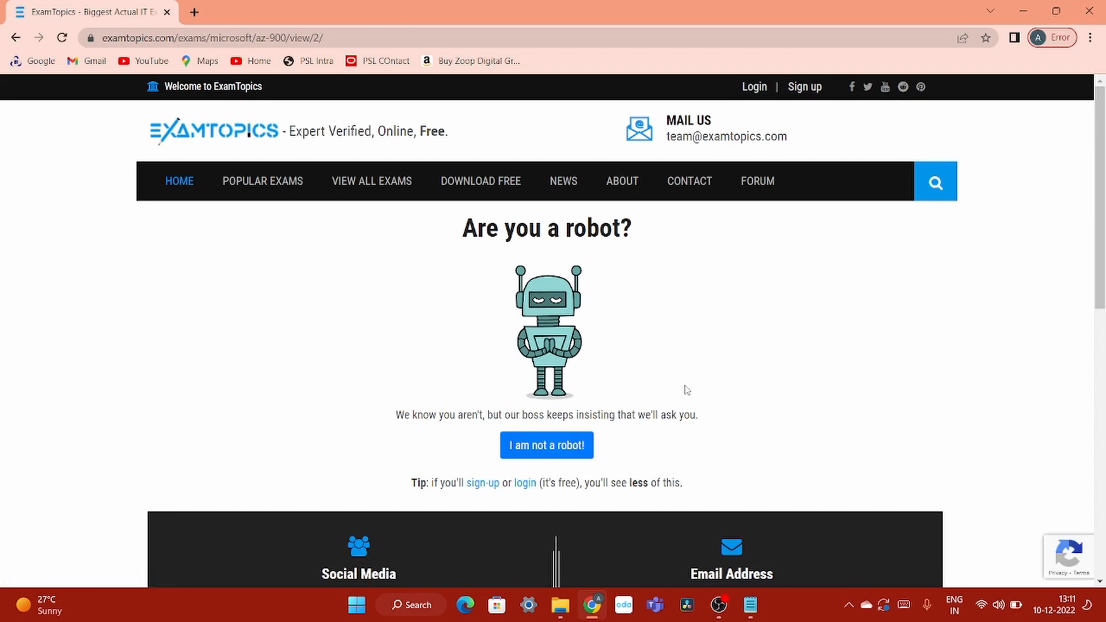
mouse_move(547, 444)
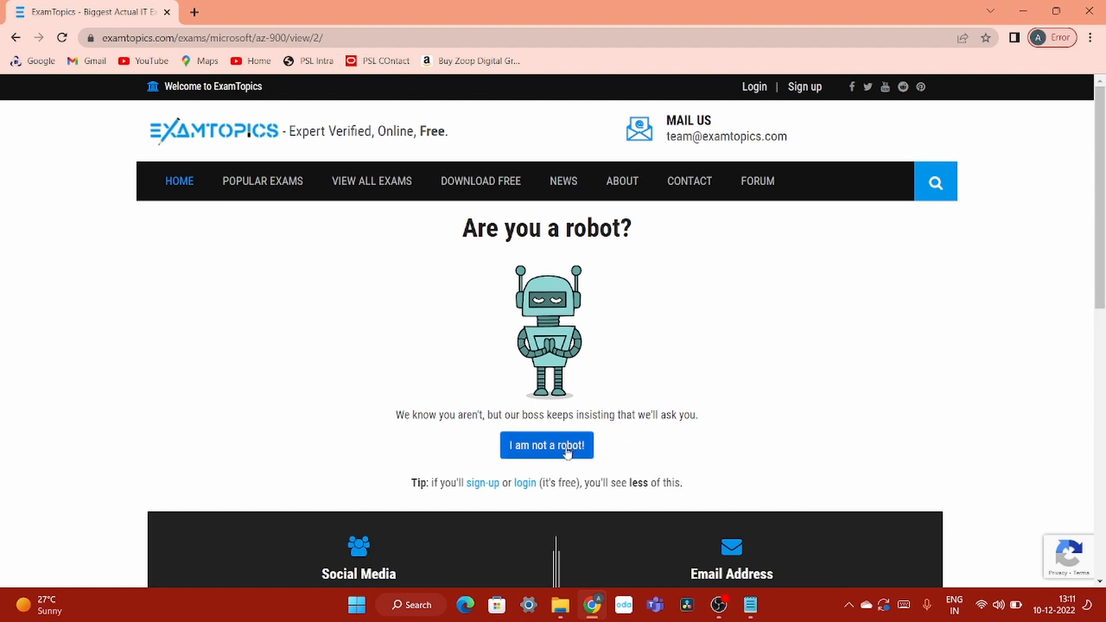
click(547, 445)
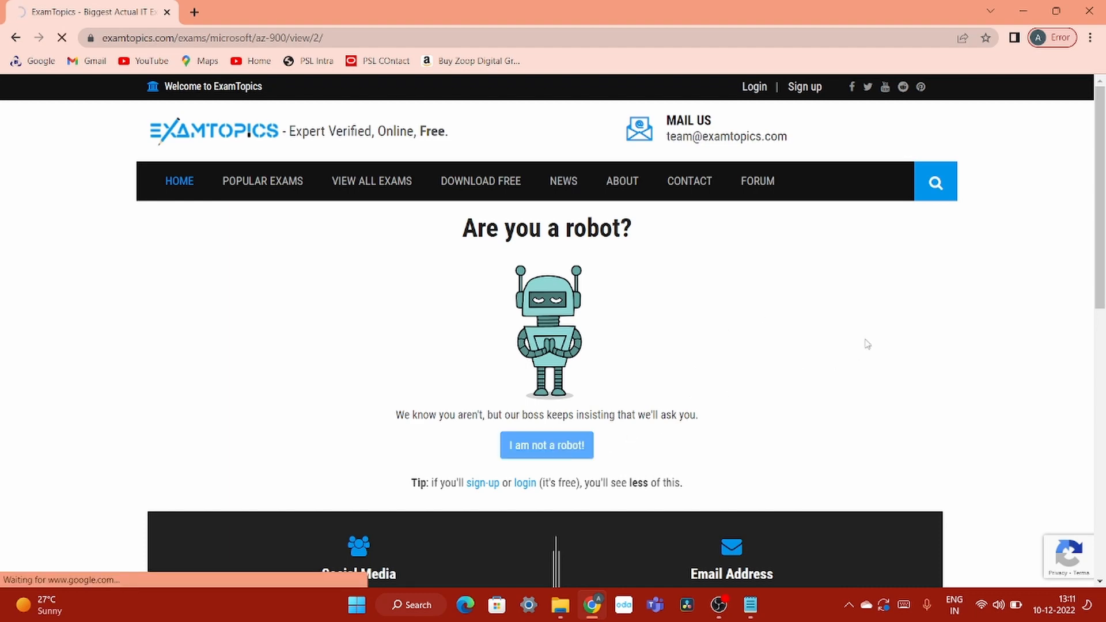
click(546, 445)
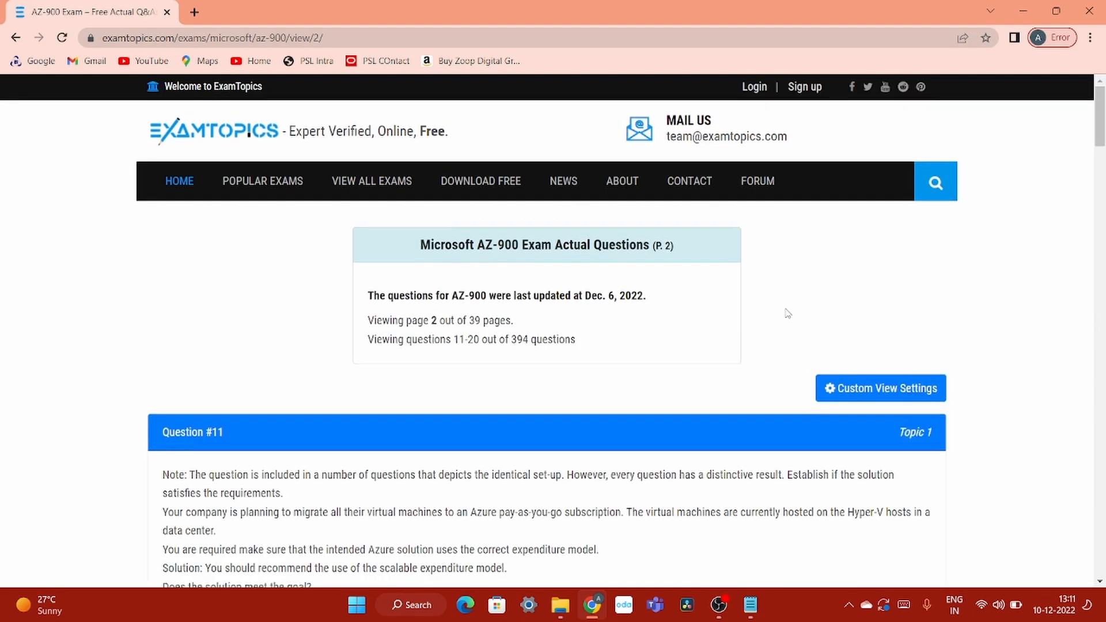
mouse_move(881, 388)
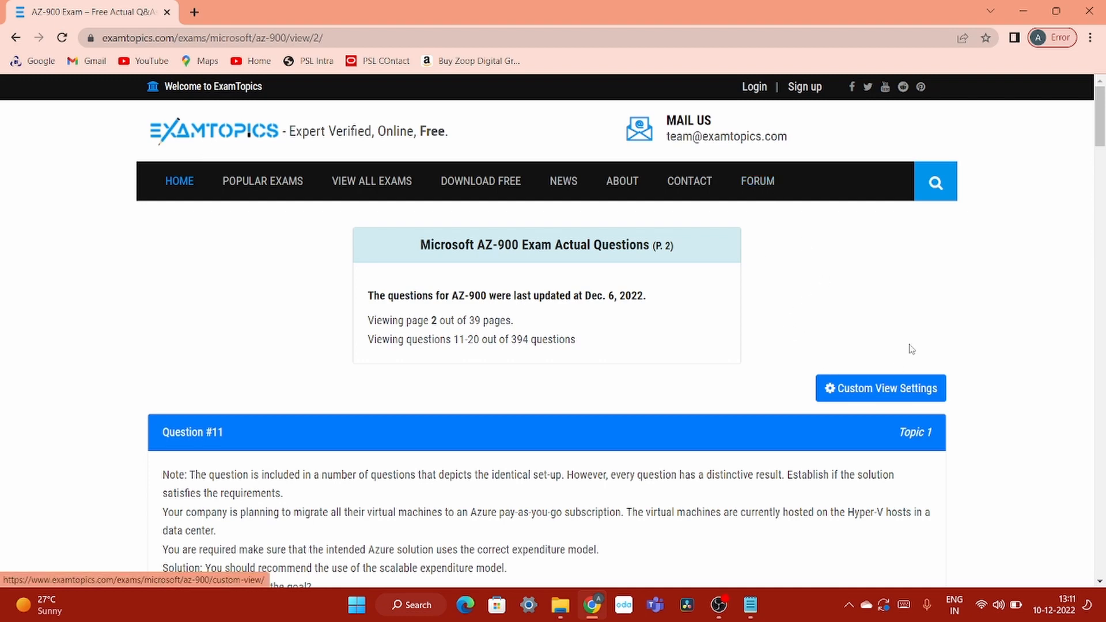
mouse_move(1000, 308)
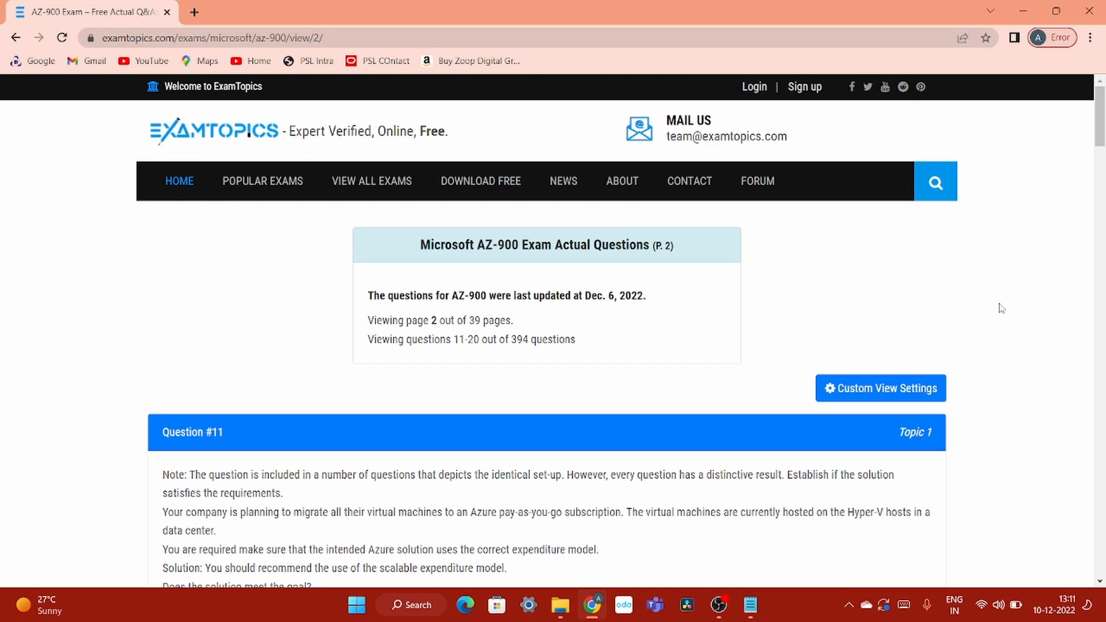
Step: Scroll down the Microsoft Virtual Training Days page
scroll(down, 3)
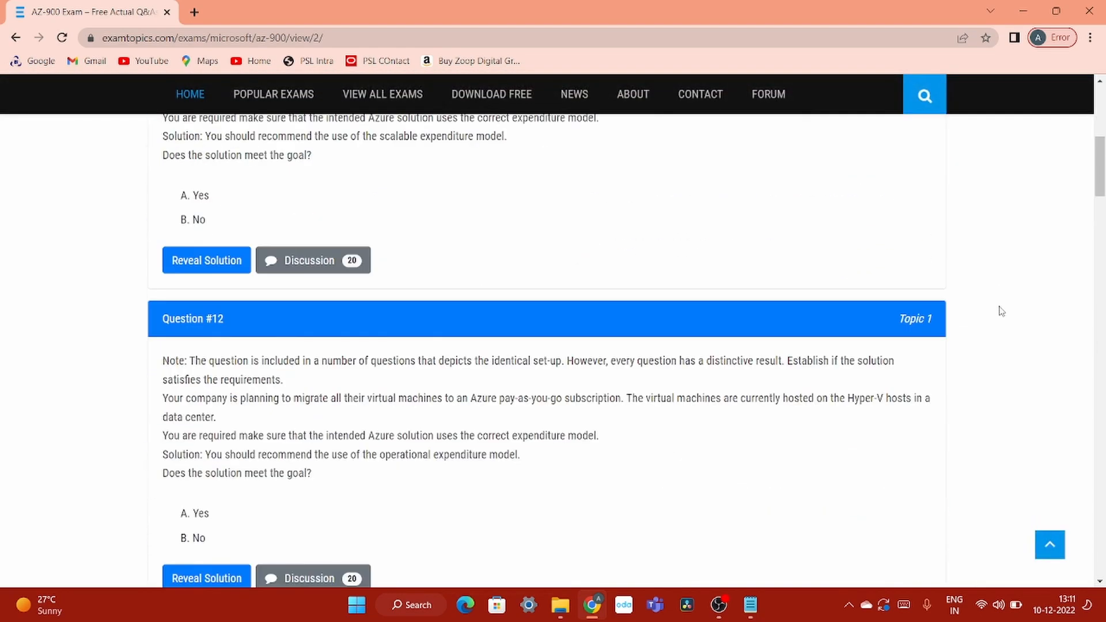
scroll(down, 3)
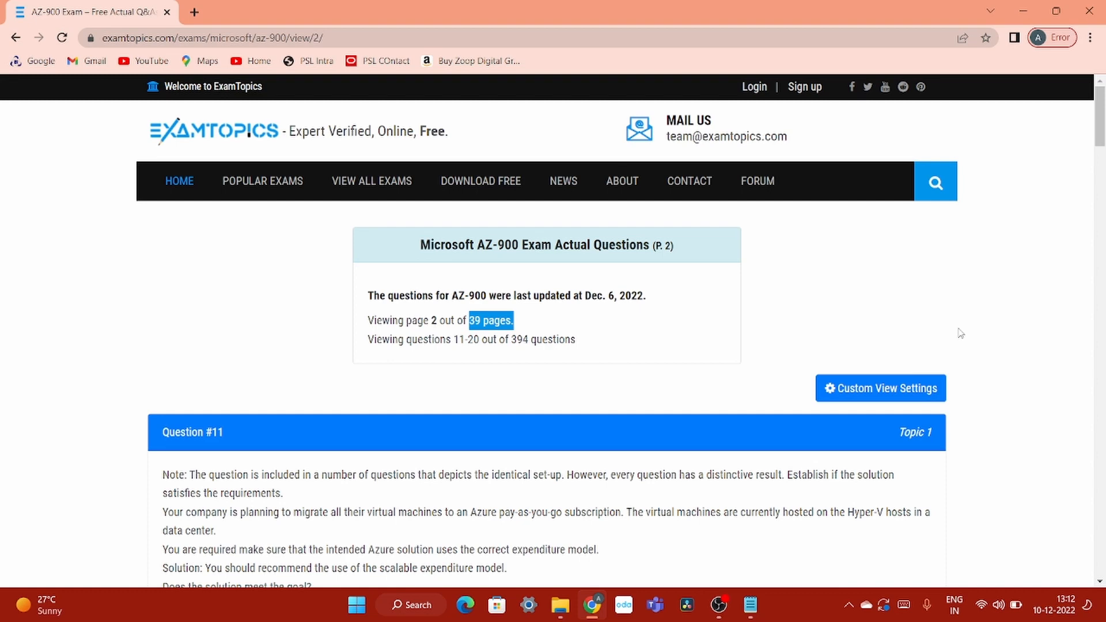
scroll(down, 3)
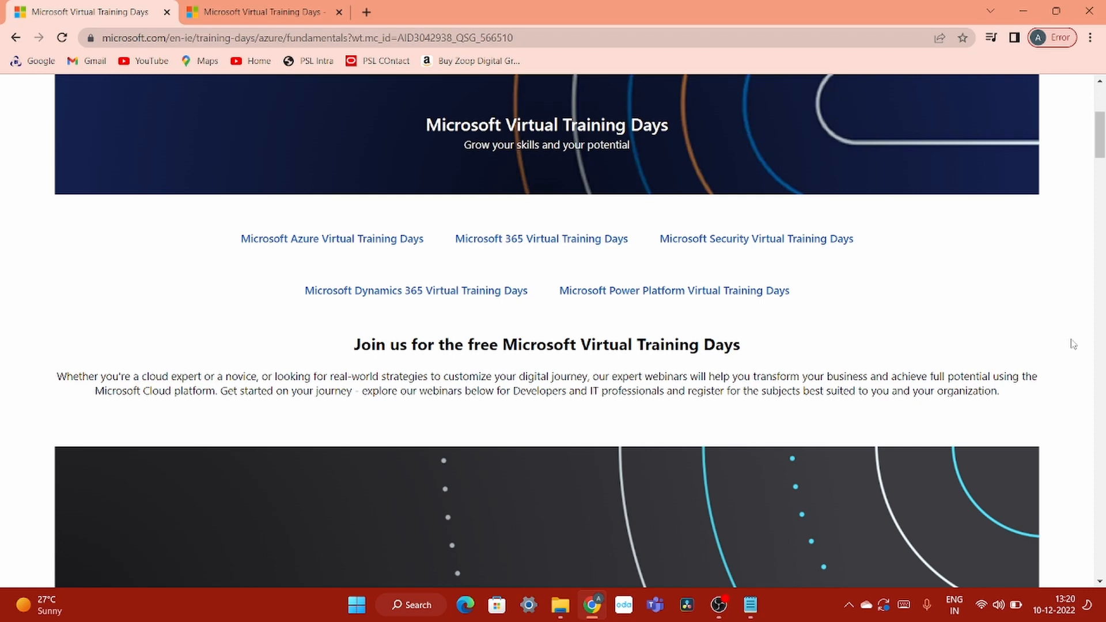
Step: Scroll to the Fundamentals section and highlight the sentence about the free certification exam
scroll(down, 3)
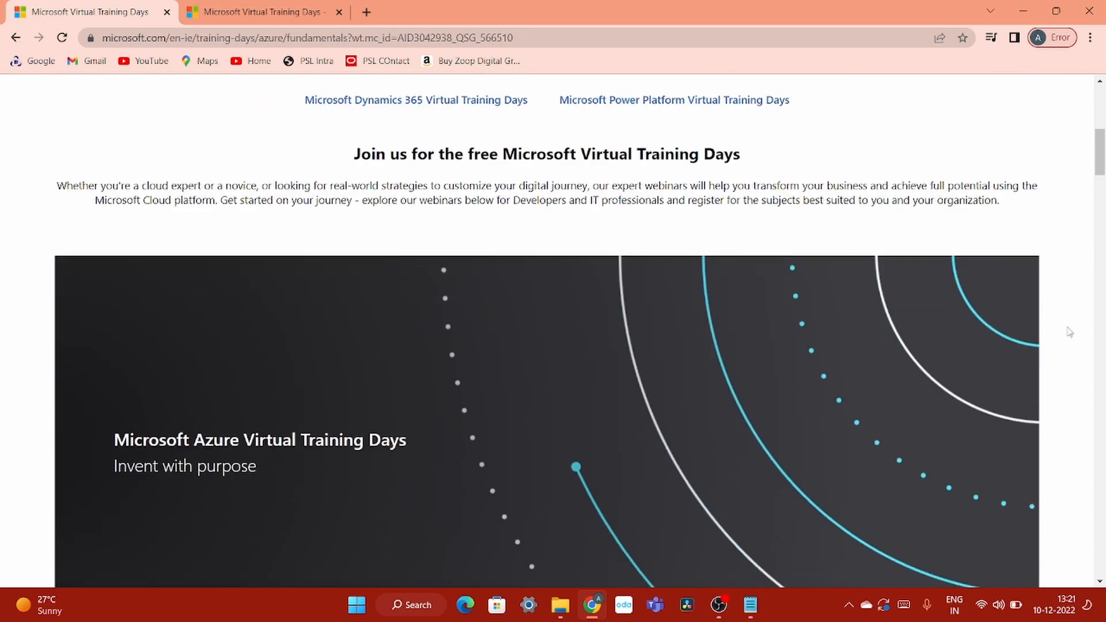
scroll(down, 3)
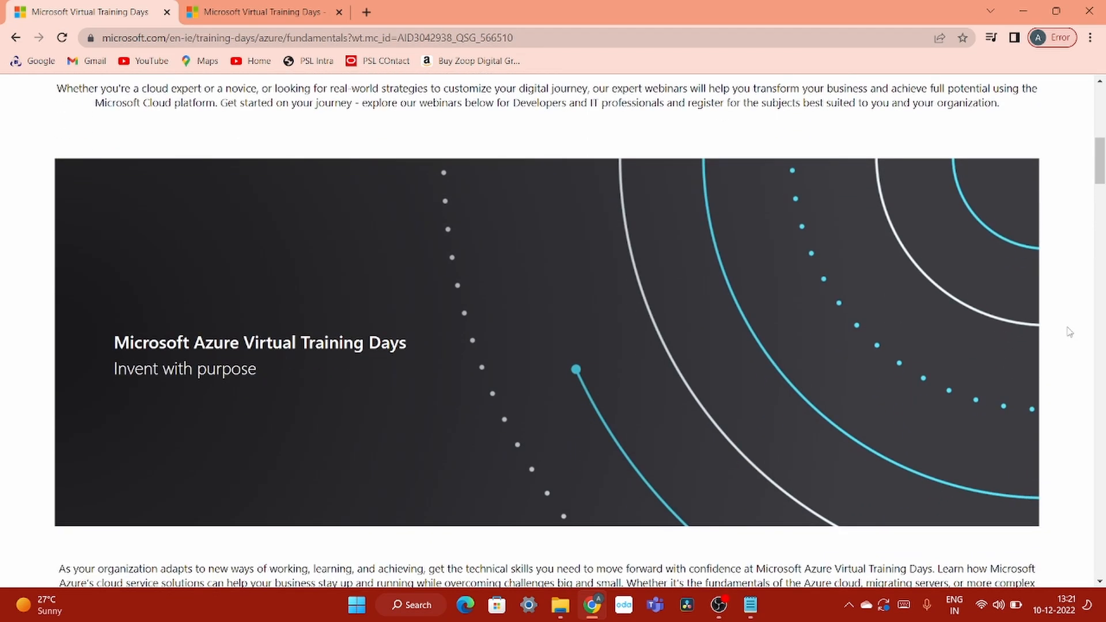
scroll(down, 3)
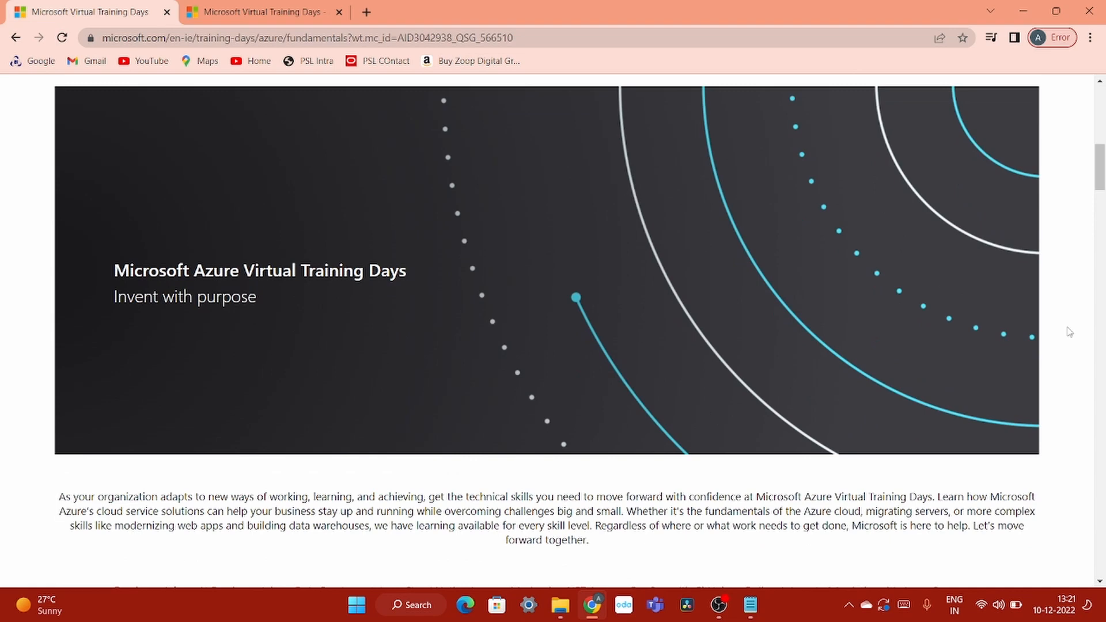
scroll(down, 3)
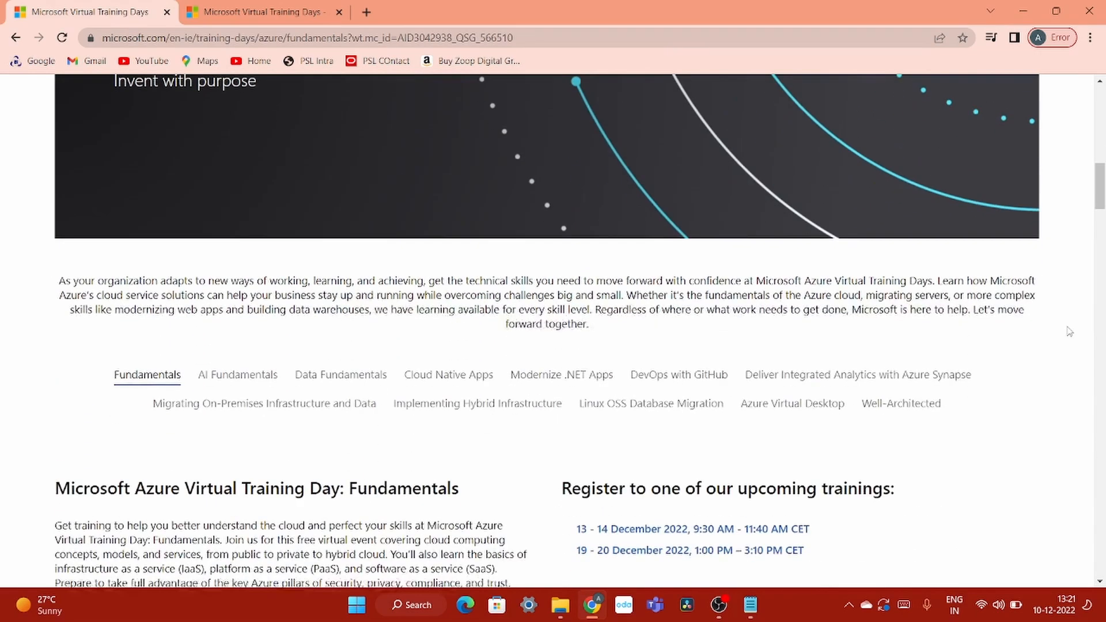
scroll(down, 3)
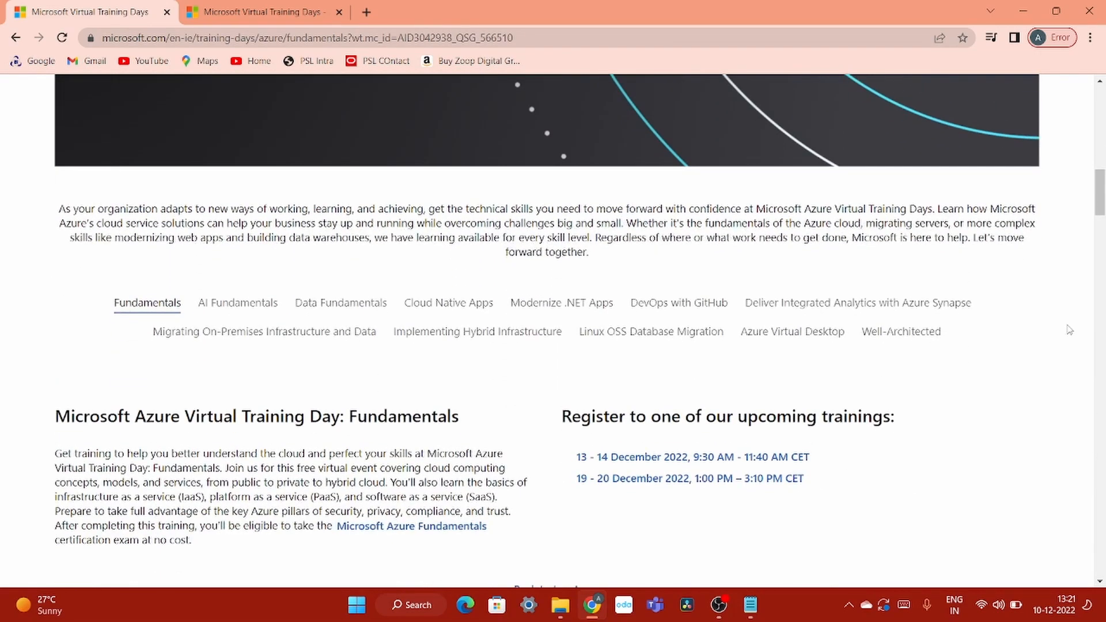
scroll(down, 3)
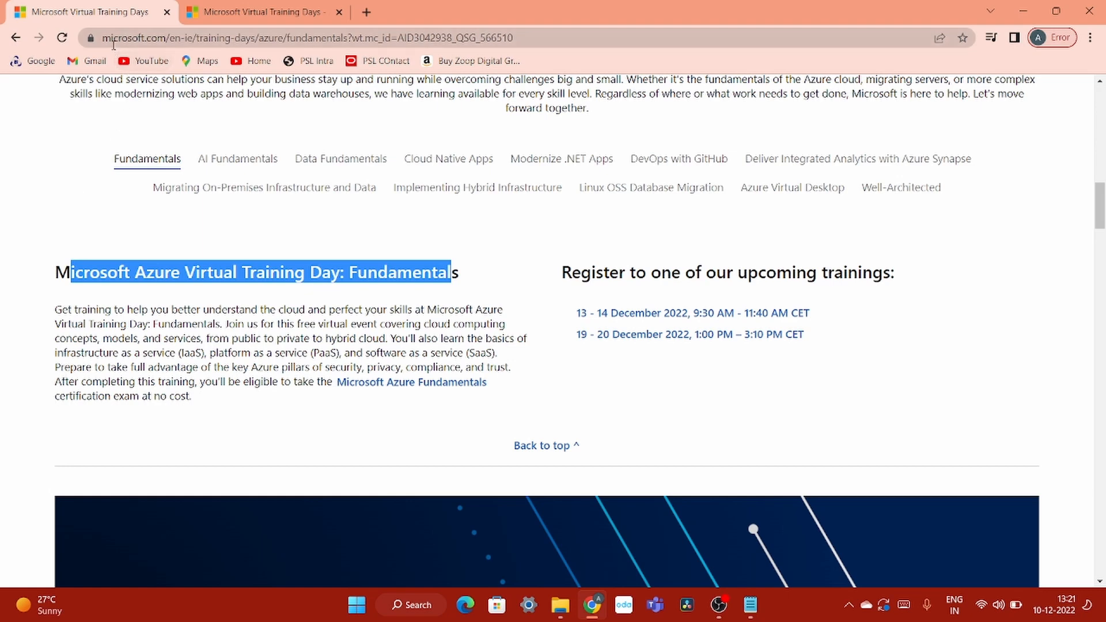
click(303, 37)
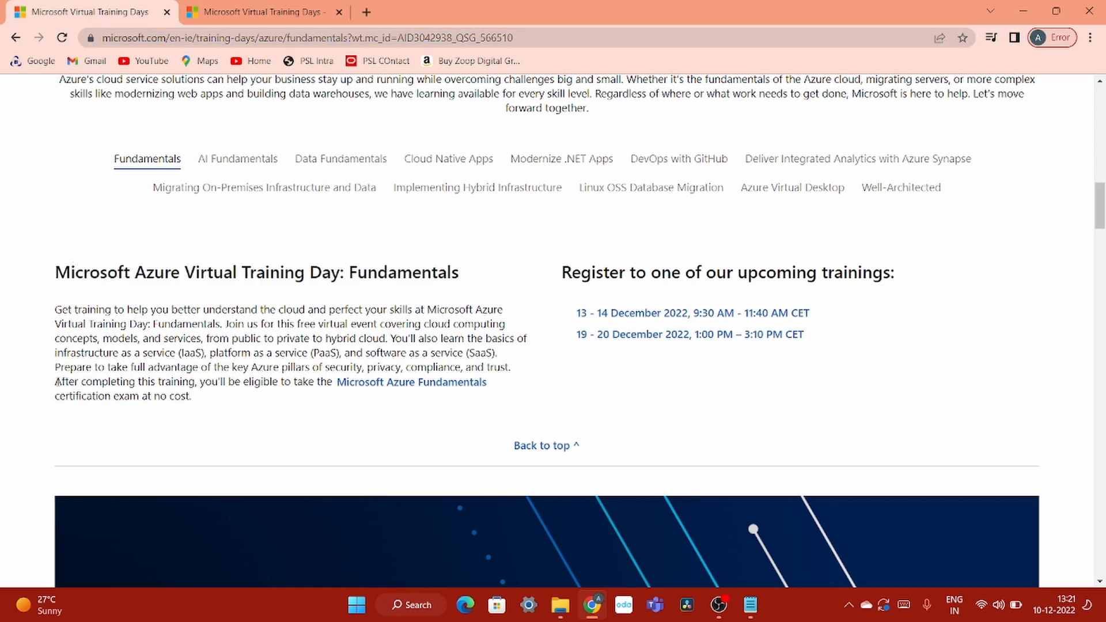
drag(55, 381, 189, 396)
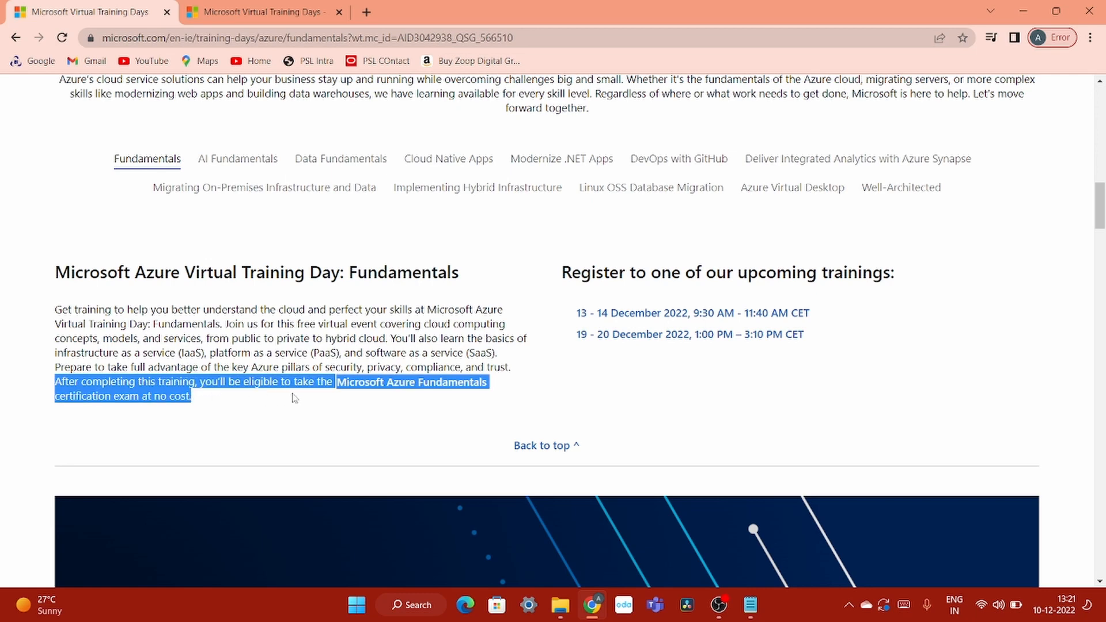
mouse_move(362, 405)
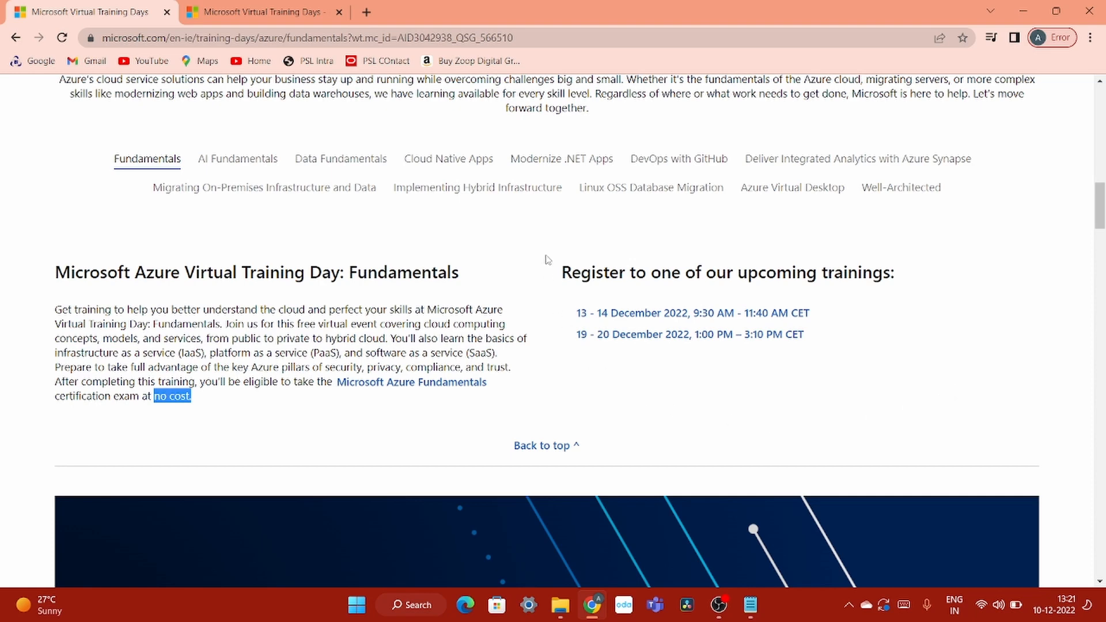
mouse_move(699, 427)
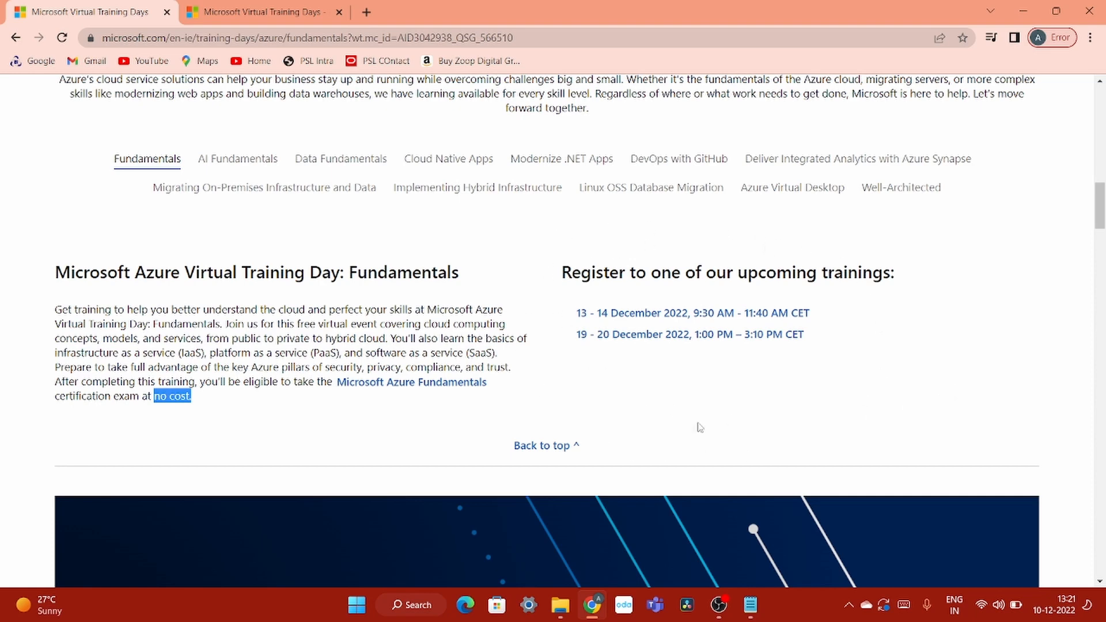
Step: Open the 13–14 December 2022 Azure Fundamentals training registration
click(691, 312)
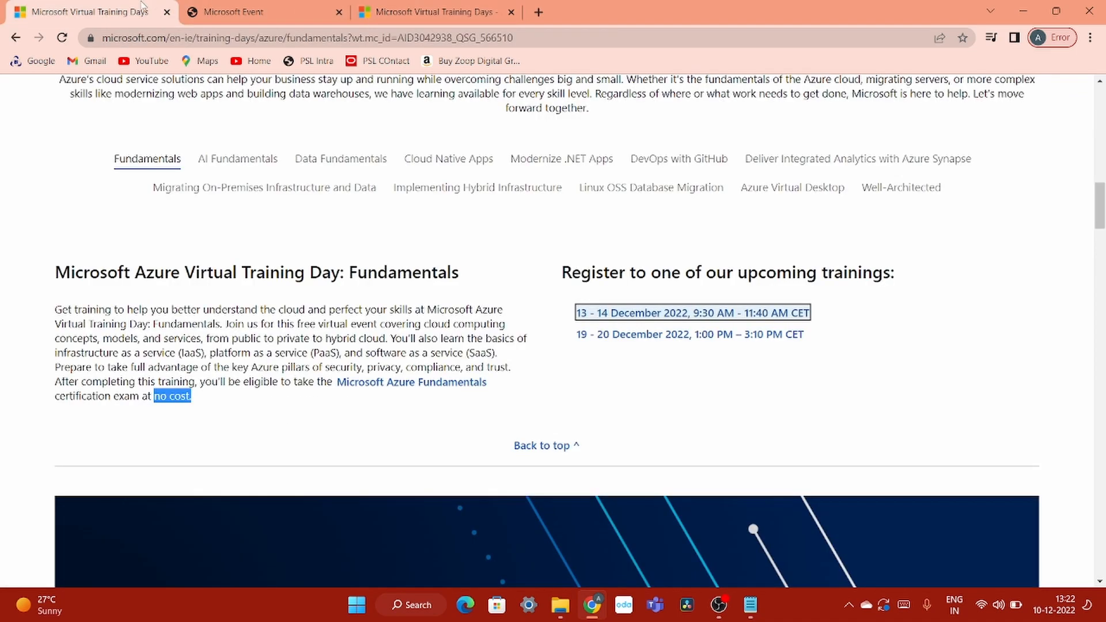
mouse_move(429, 11)
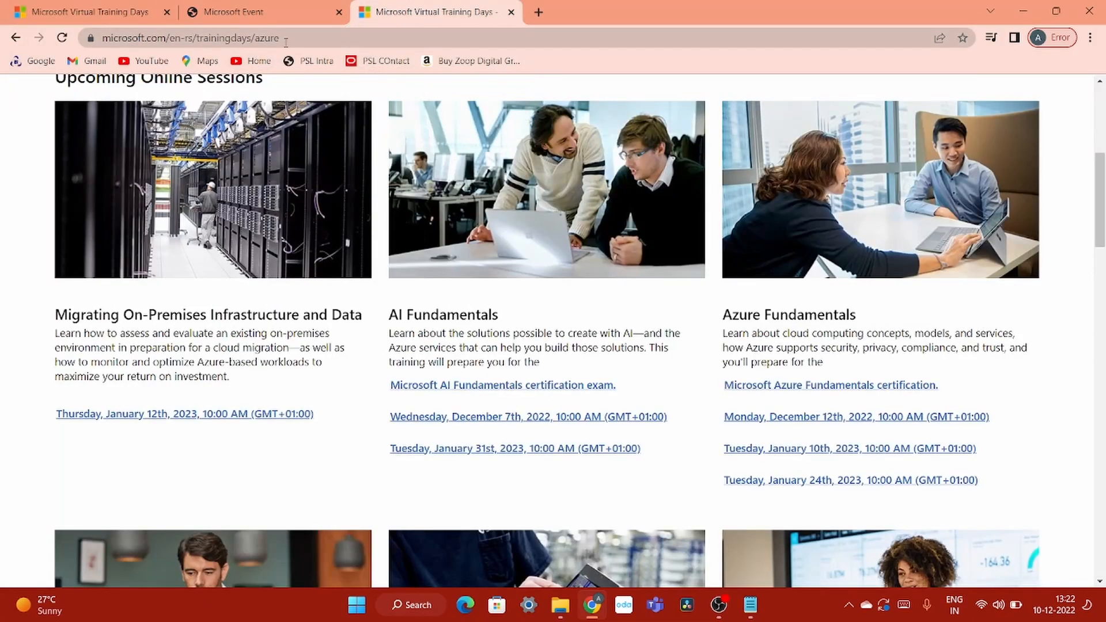
Step: Open registration for the Azure Fundamentals session on Tuesday, January 10th, 2023, 10:00 AM
click(212, 38)
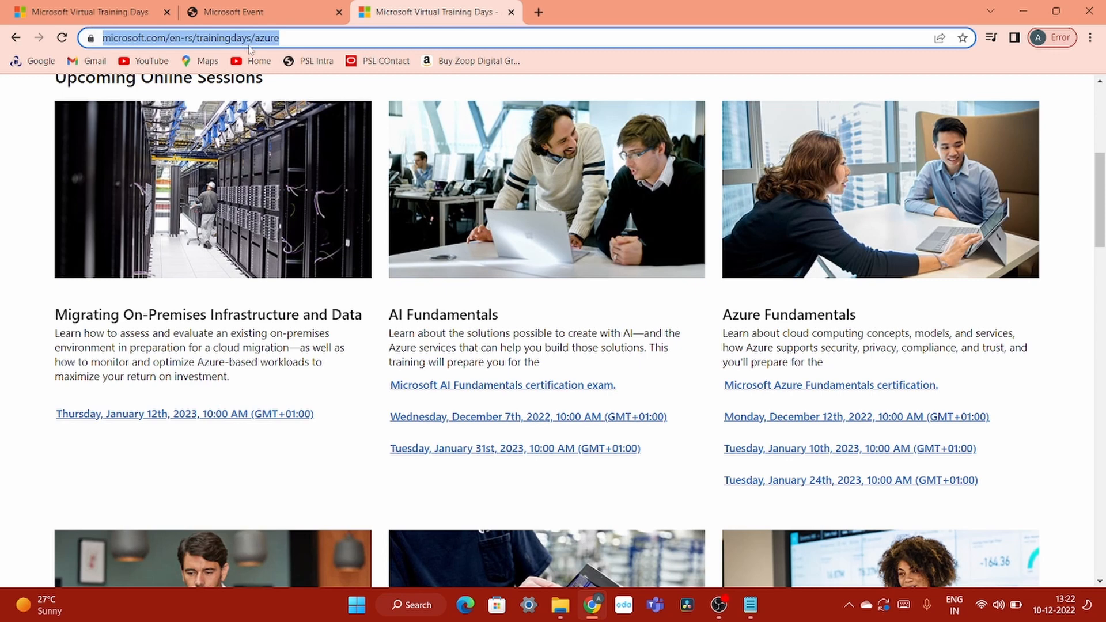
mouse_move(968, 287)
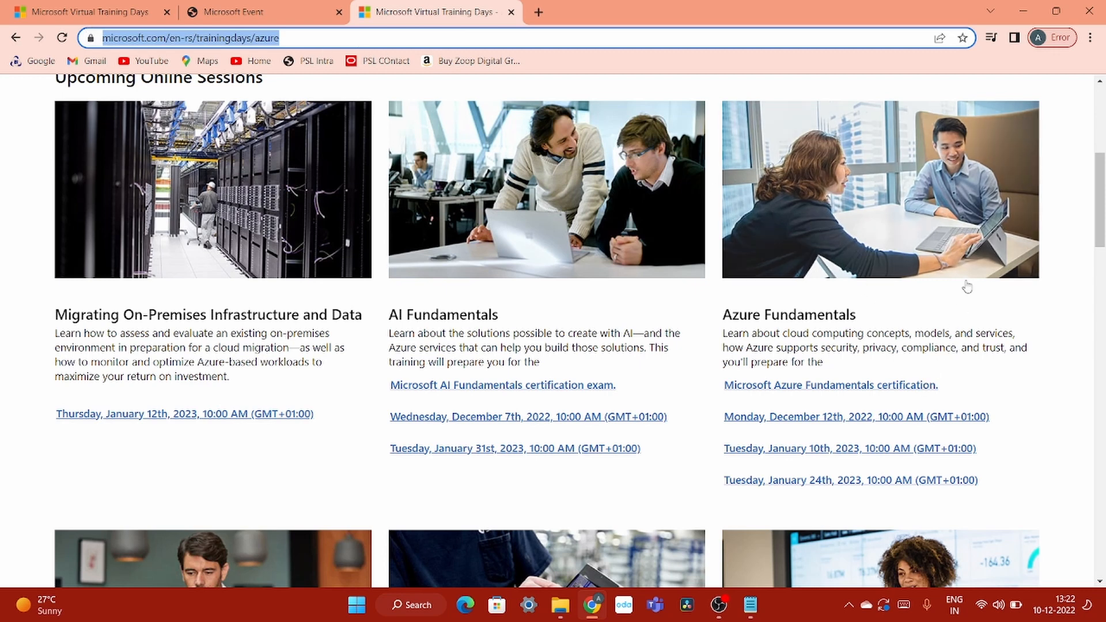
mouse_move(997, 353)
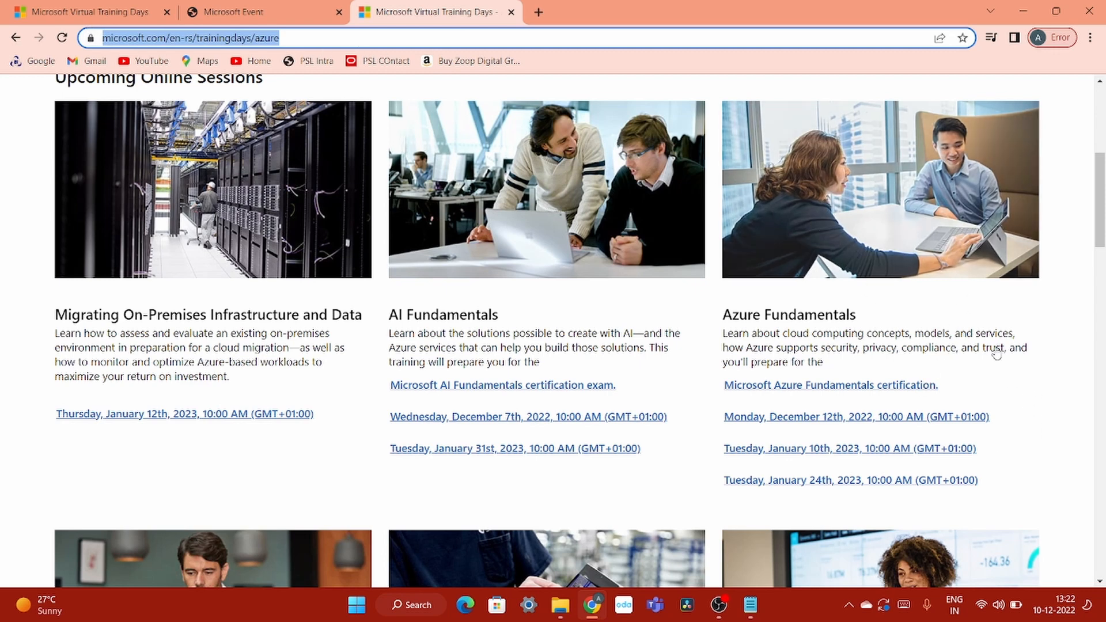
double_click(788, 314)
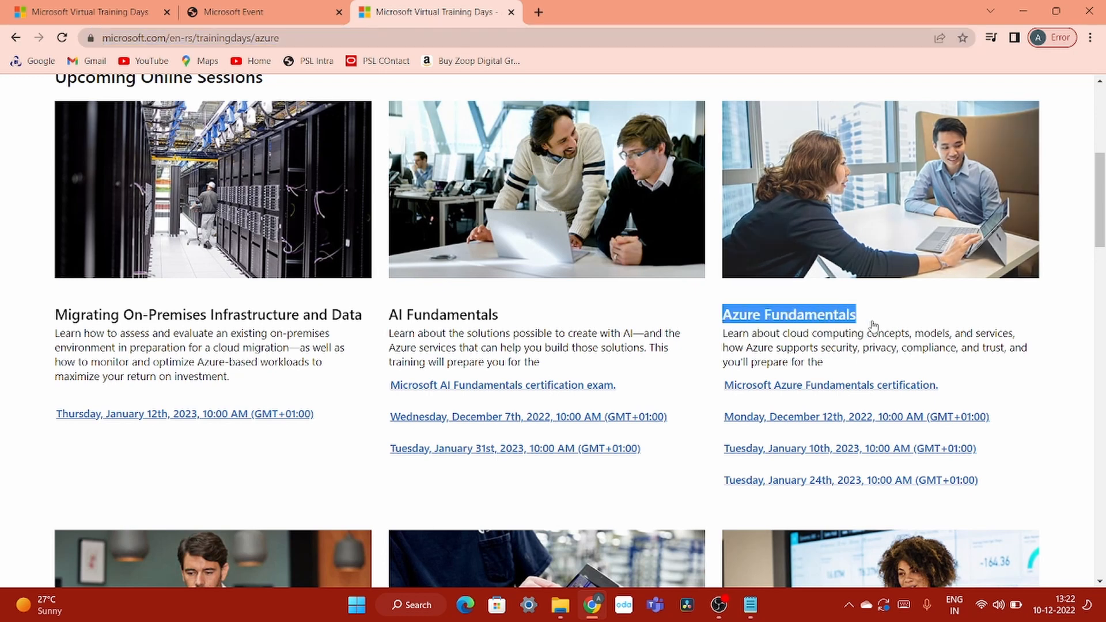
mouse_move(882, 439)
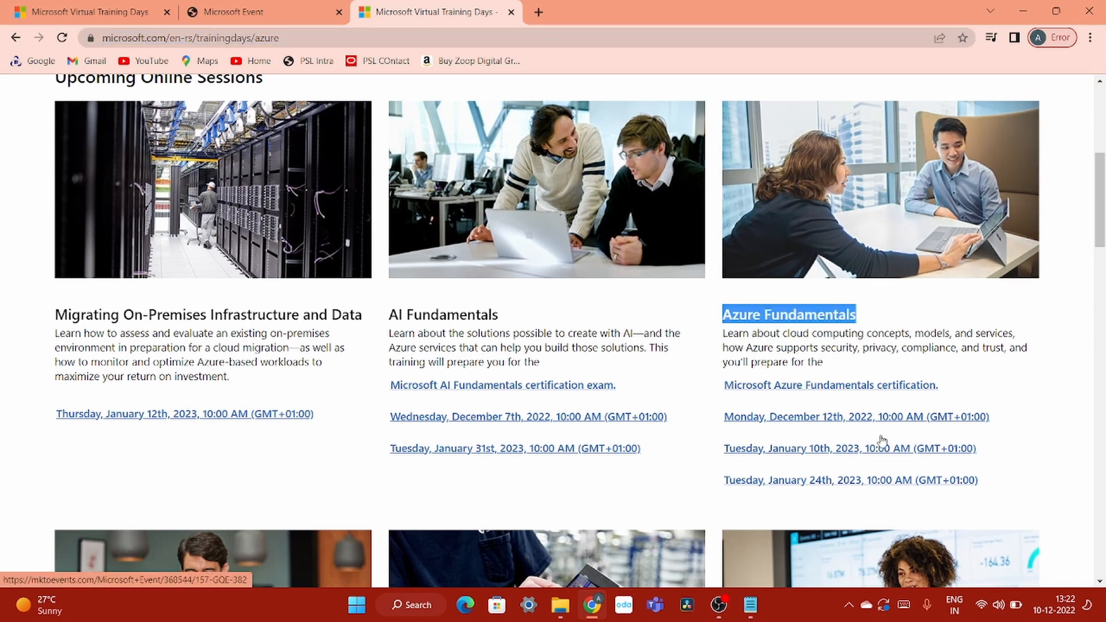
mouse_move(1014, 454)
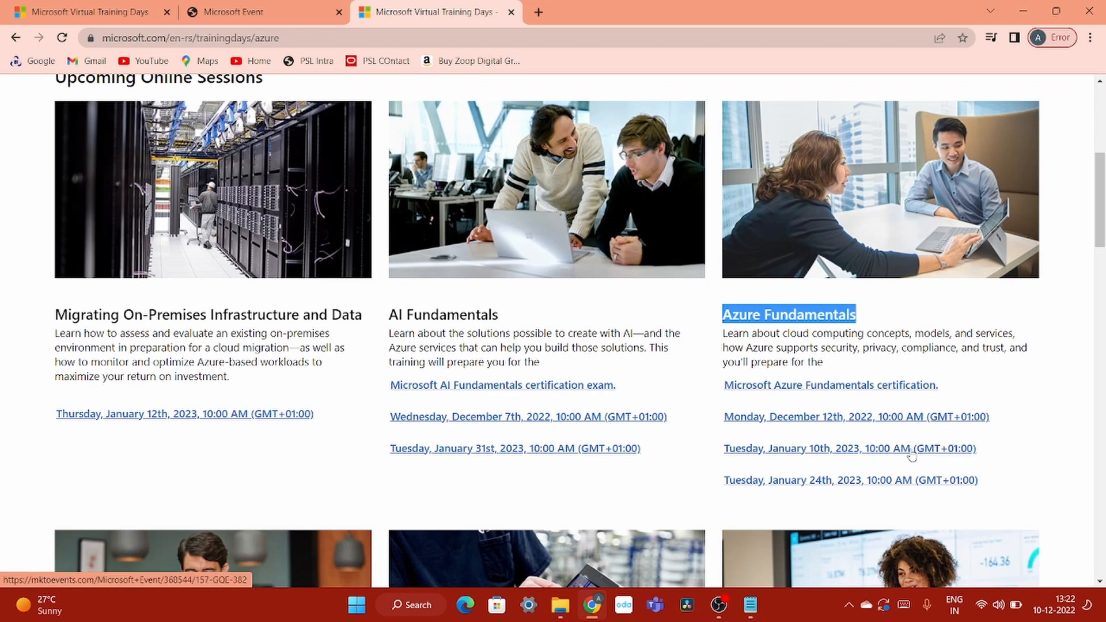
click(850, 448)
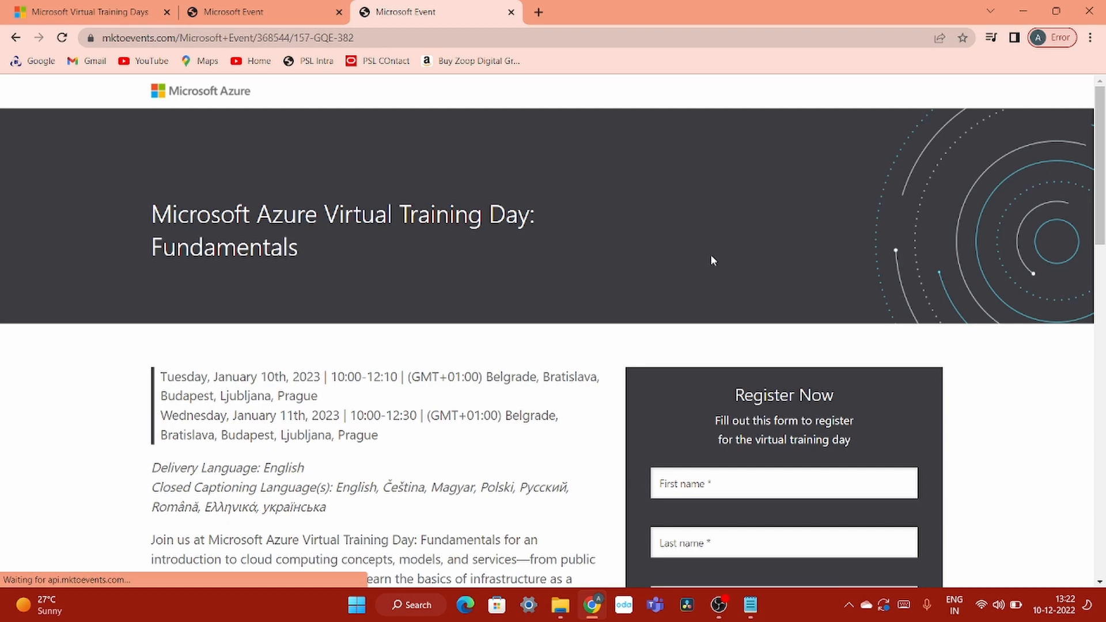
click(783, 483)
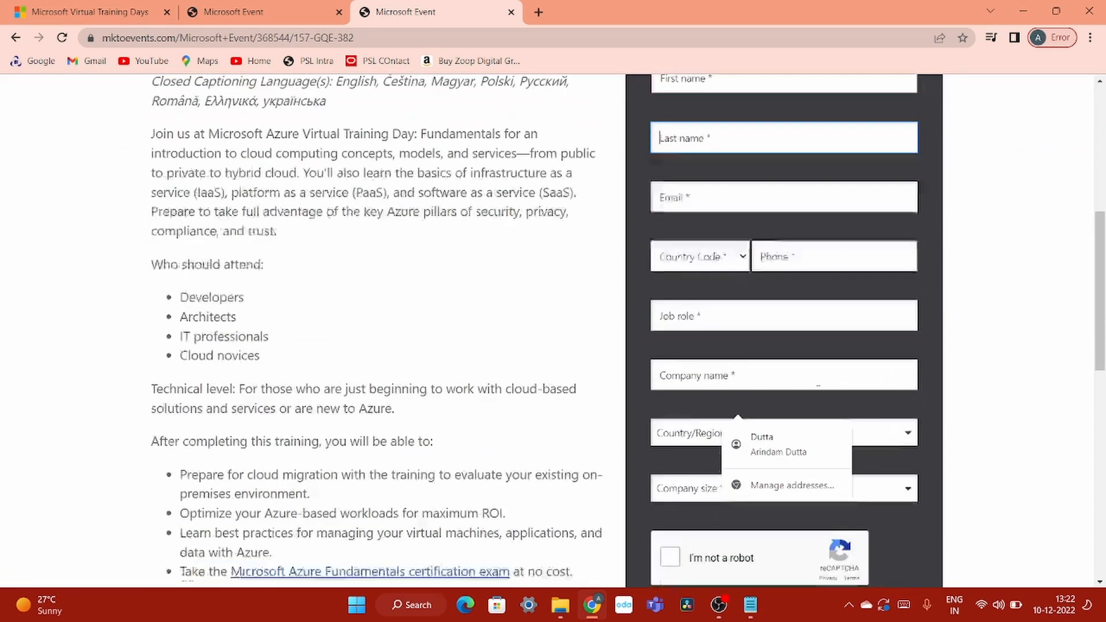
scroll(down, 3)
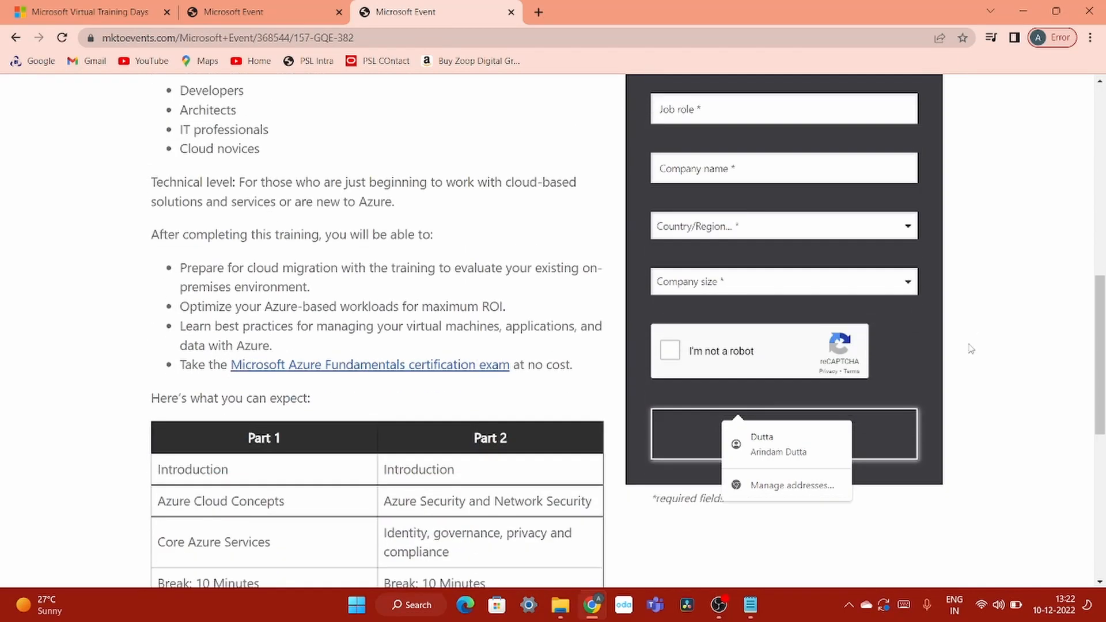
scroll(down, 3)
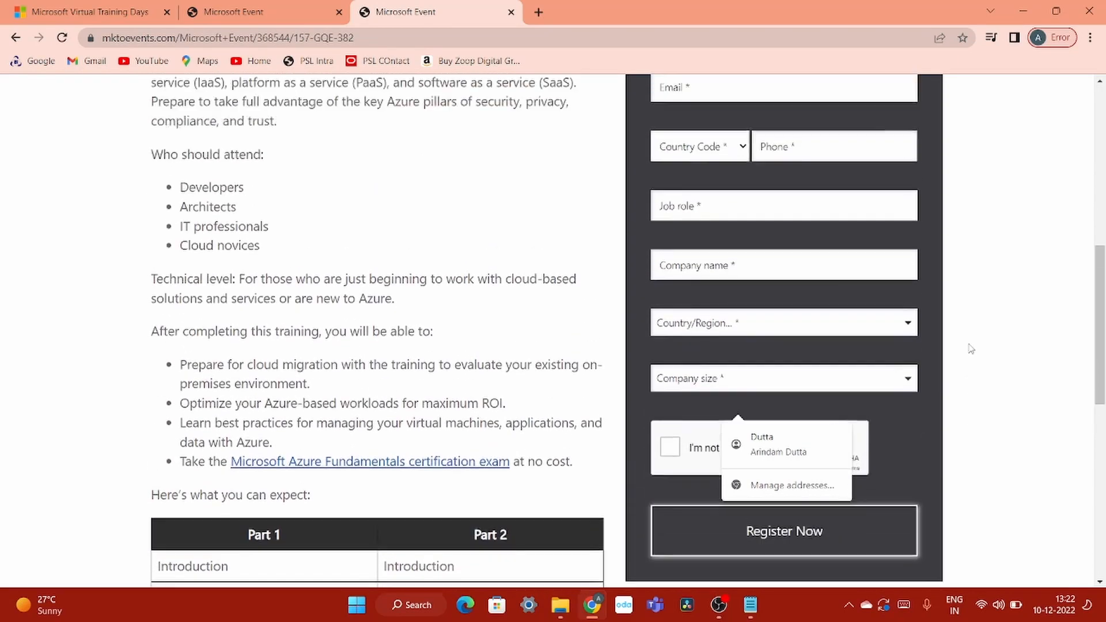
scroll(up, 3)
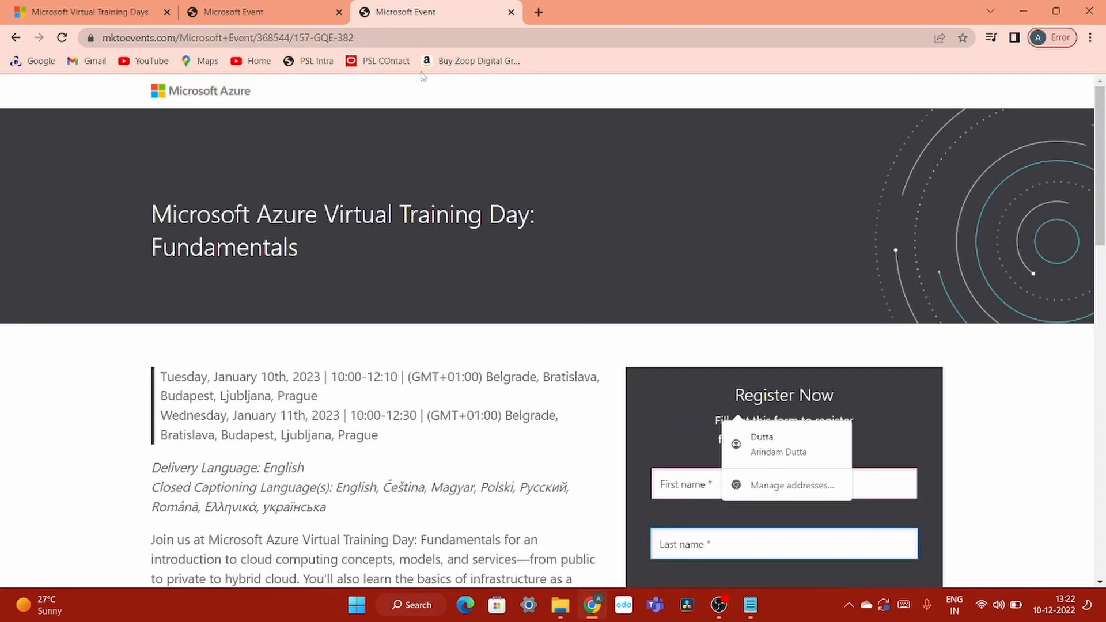
mouse_move(1026, 416)
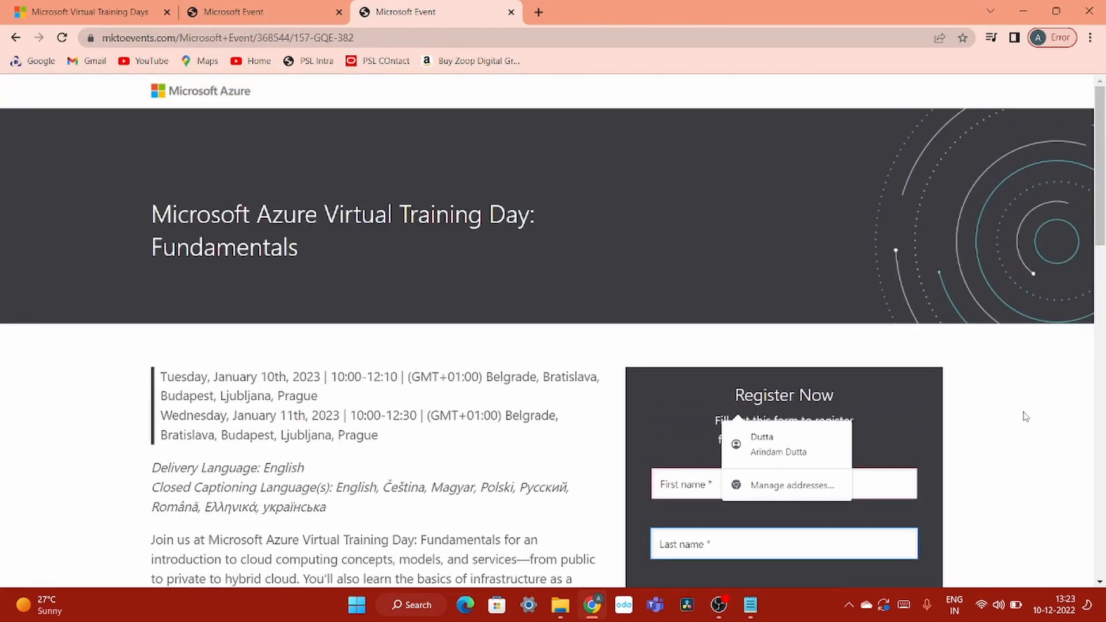
scroll(down, 3)
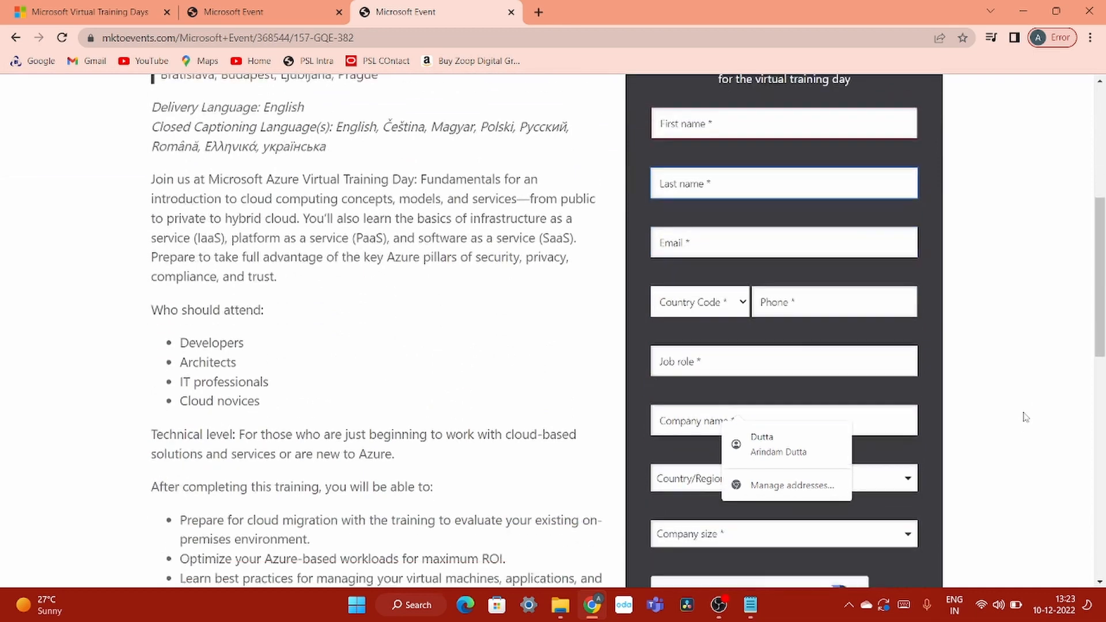
scroll(down, 3)
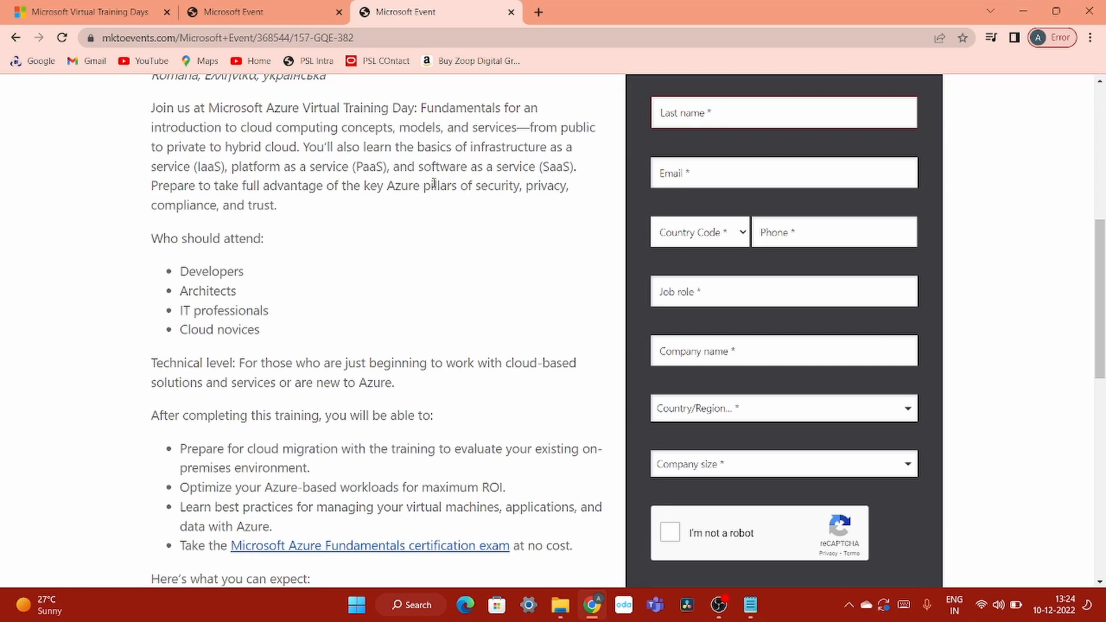
click(84, 12)
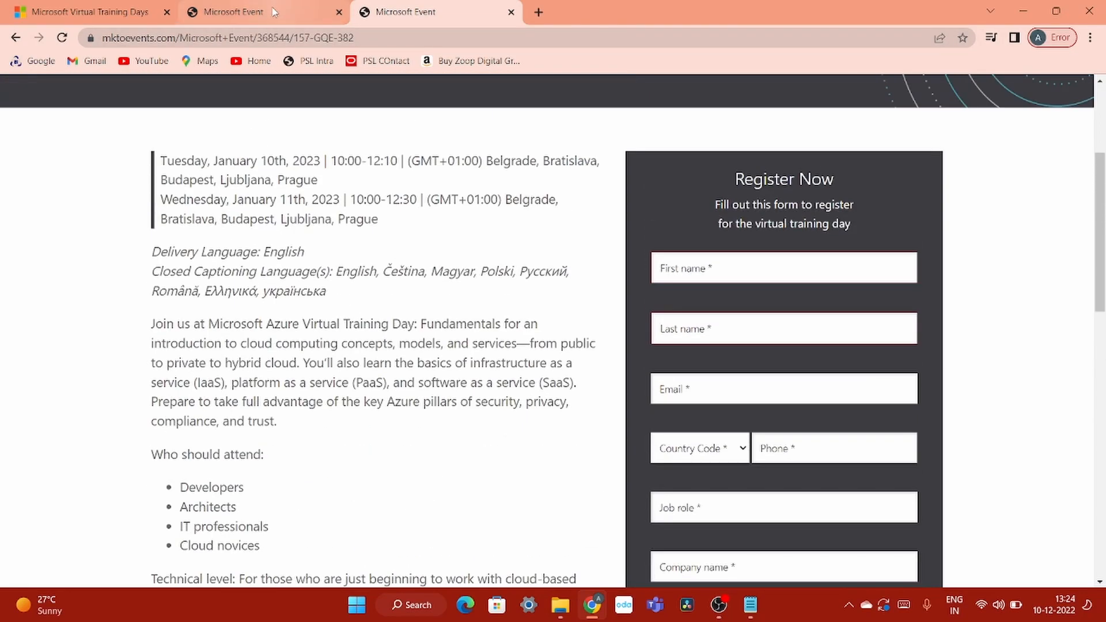
Step: Return to the Virtual Training Days tab and highlight the Microsoft 365 training day heading
click(84, 11)
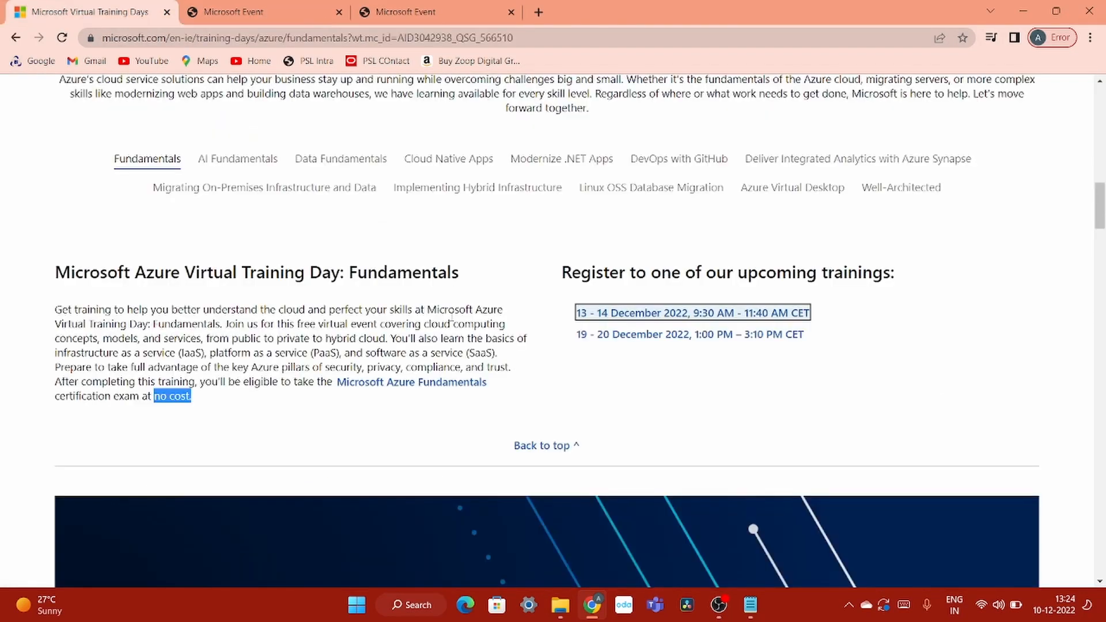
mouse_move(762, 366)
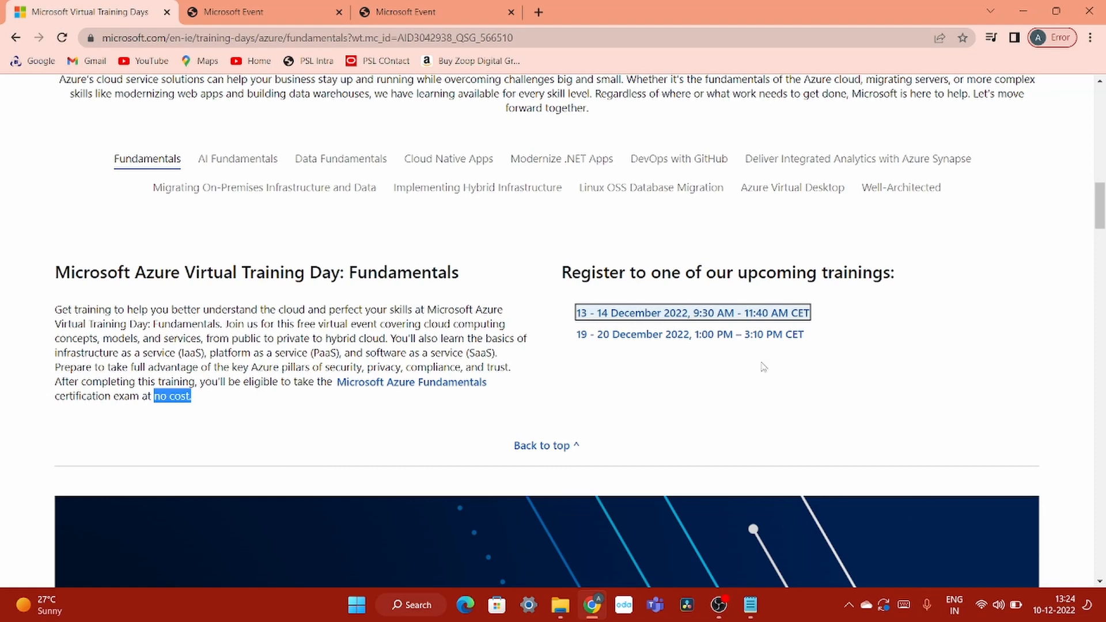
mouse_move(695, 415)
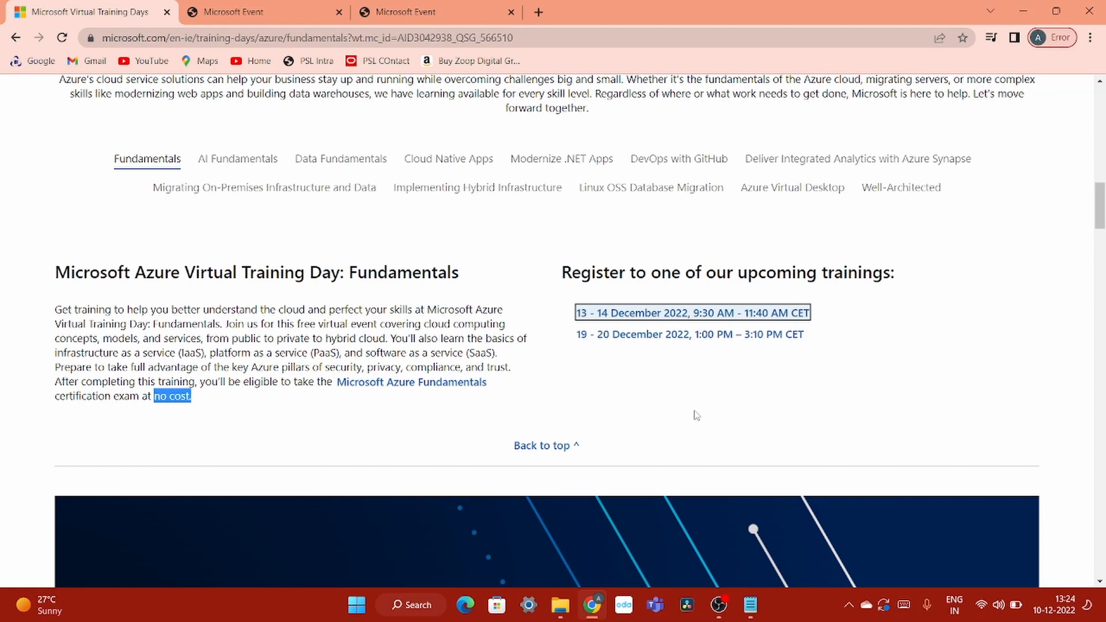
mouse_move(107, 296)
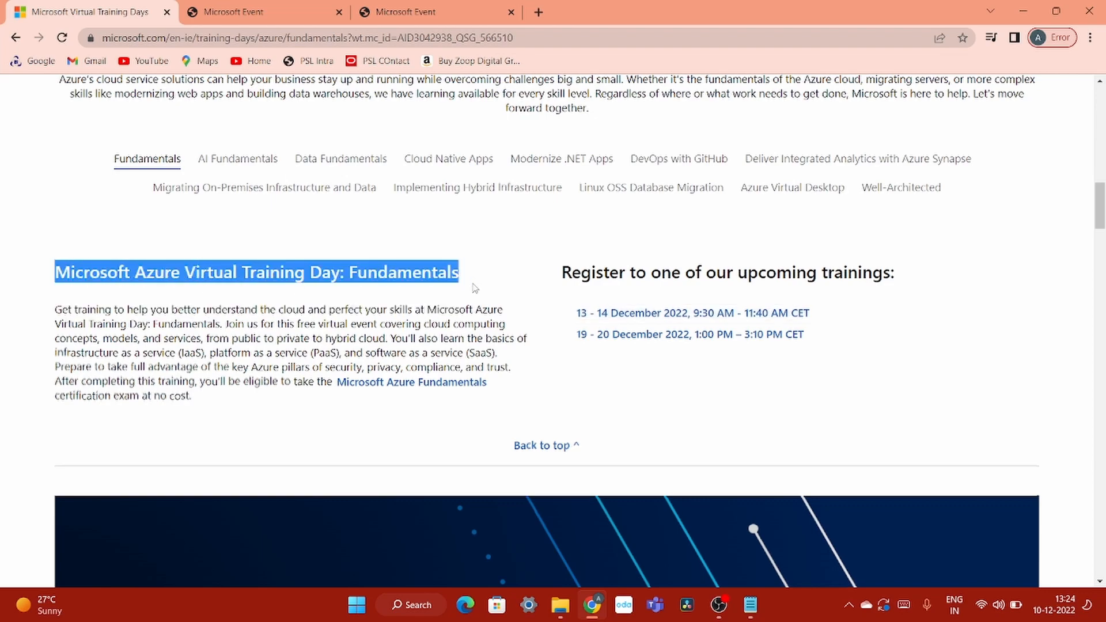
scroll(down, 3)
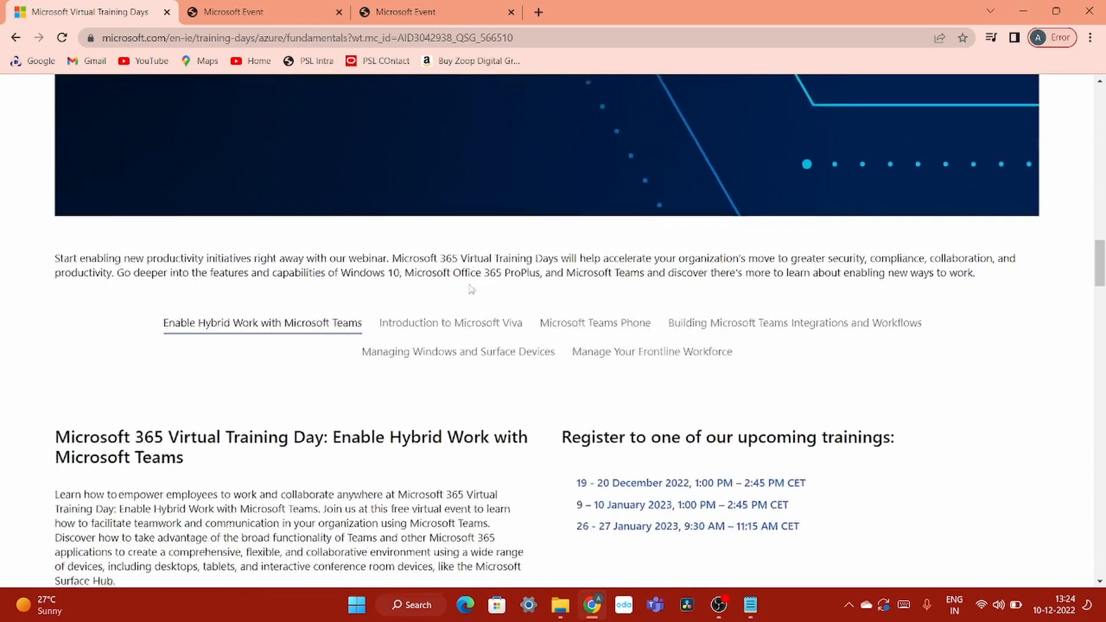
scroll(down, 3)
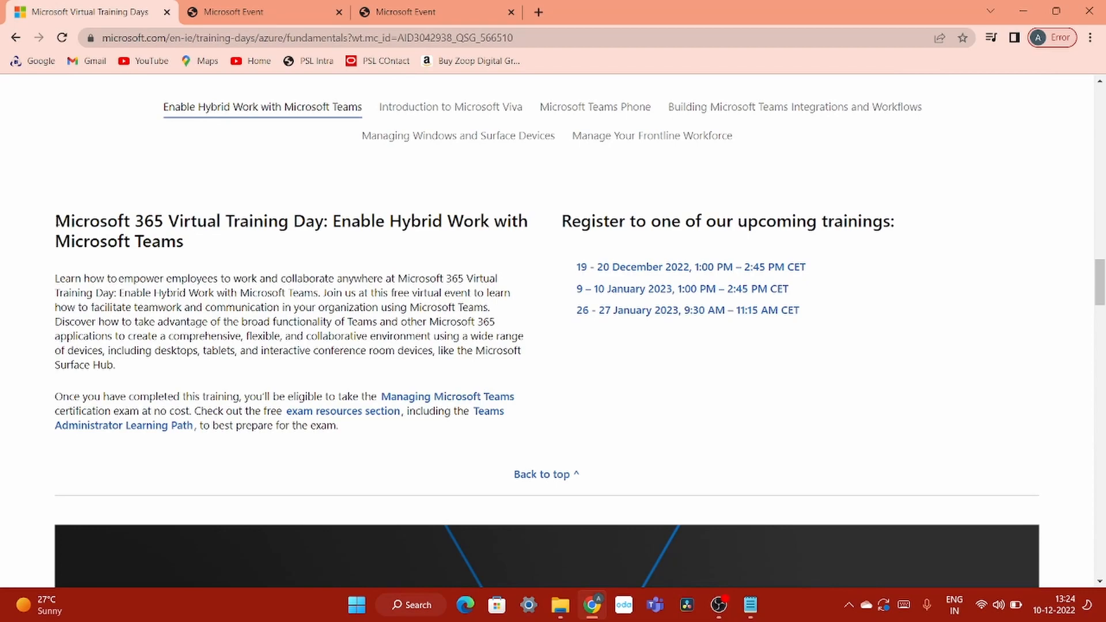
drag(56, 221, 182, 241)
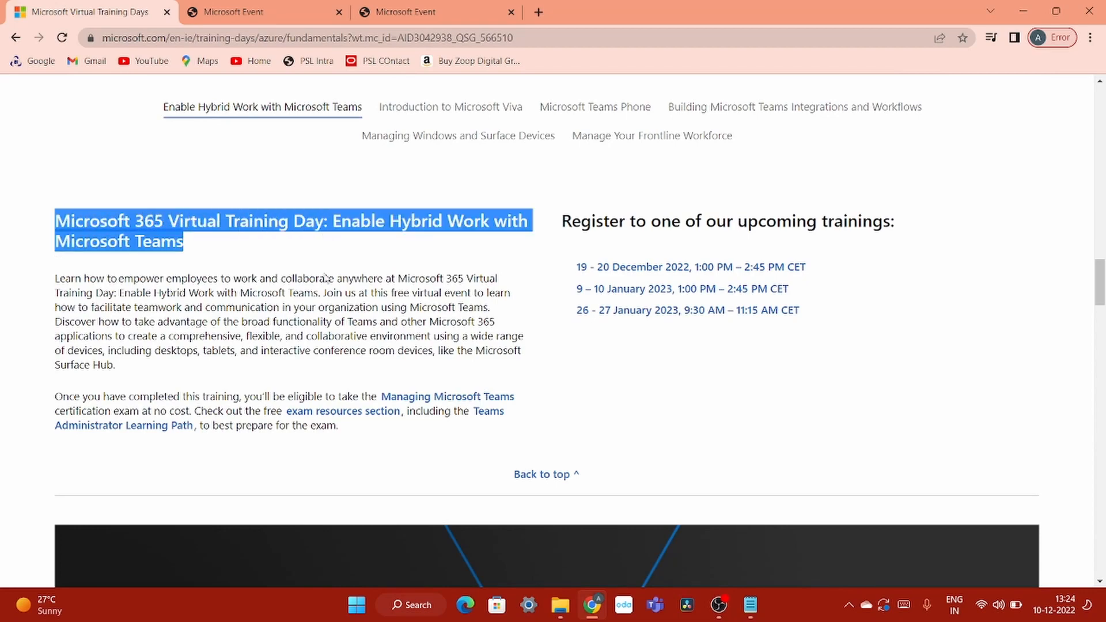
Step: Scroll through the Security and Dynamics 365 training day listings
scroll(down, 3)
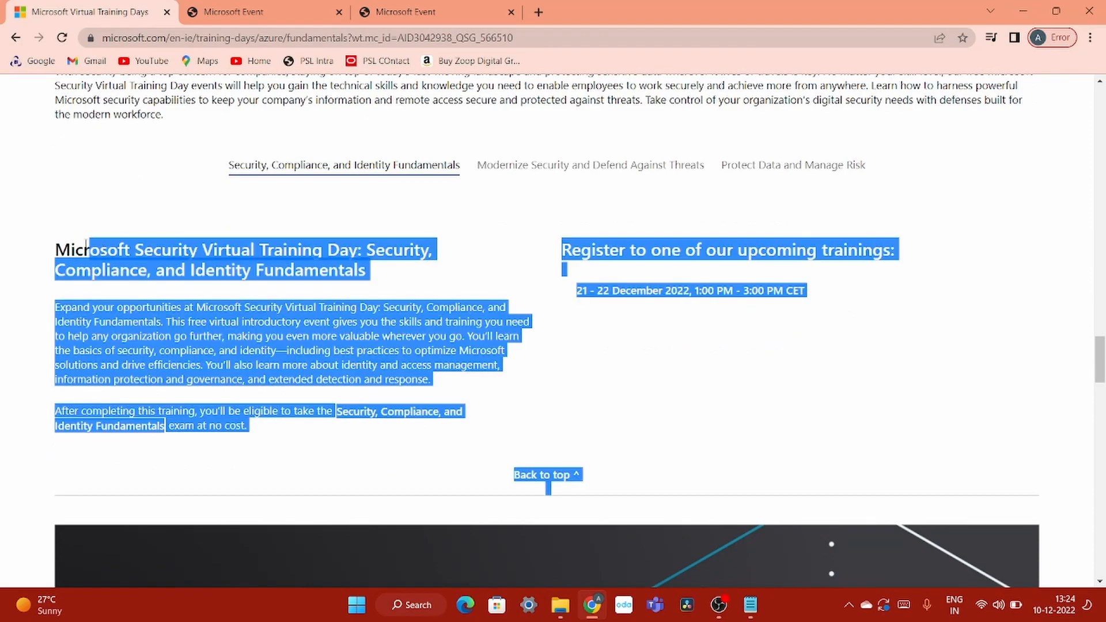
scroll(down, 3)
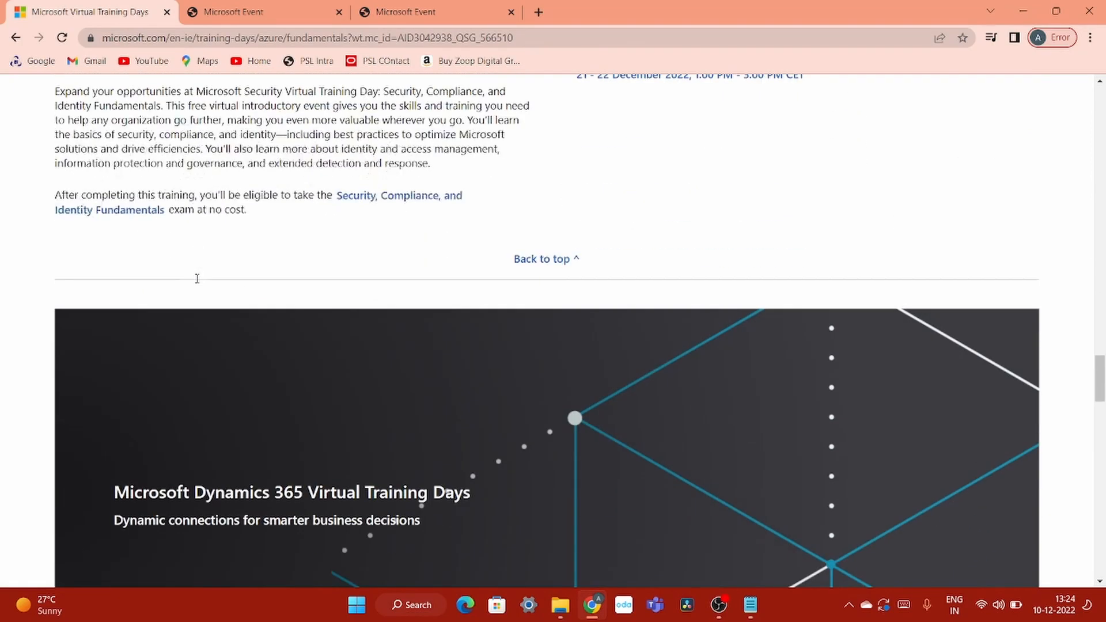
scroll(down, 3)
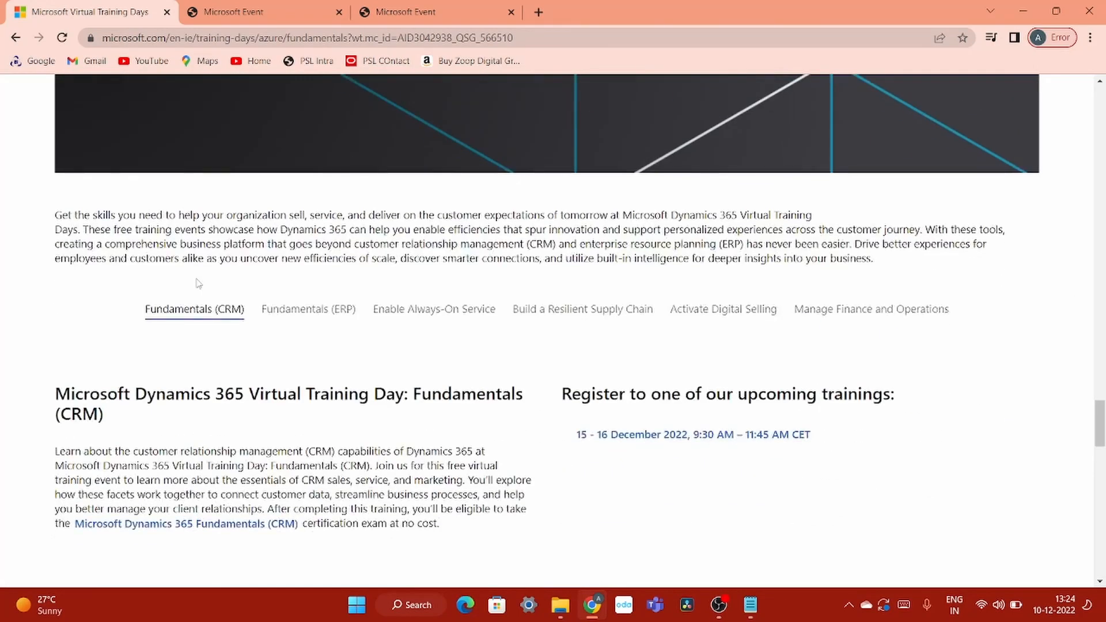
scroll(down, 3)
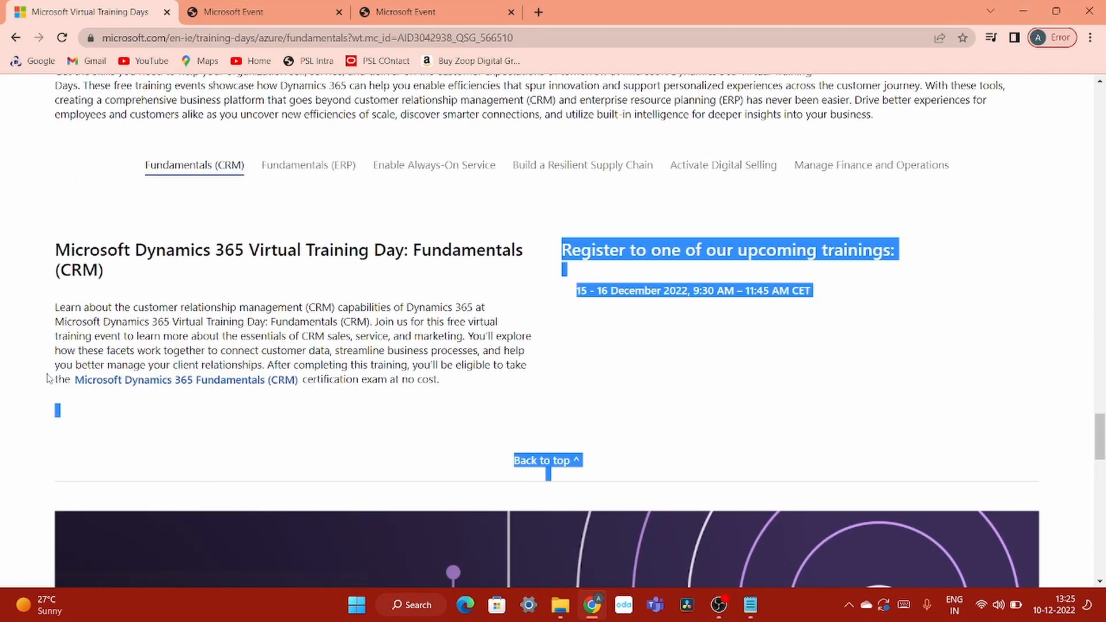
scroll(down, 3)
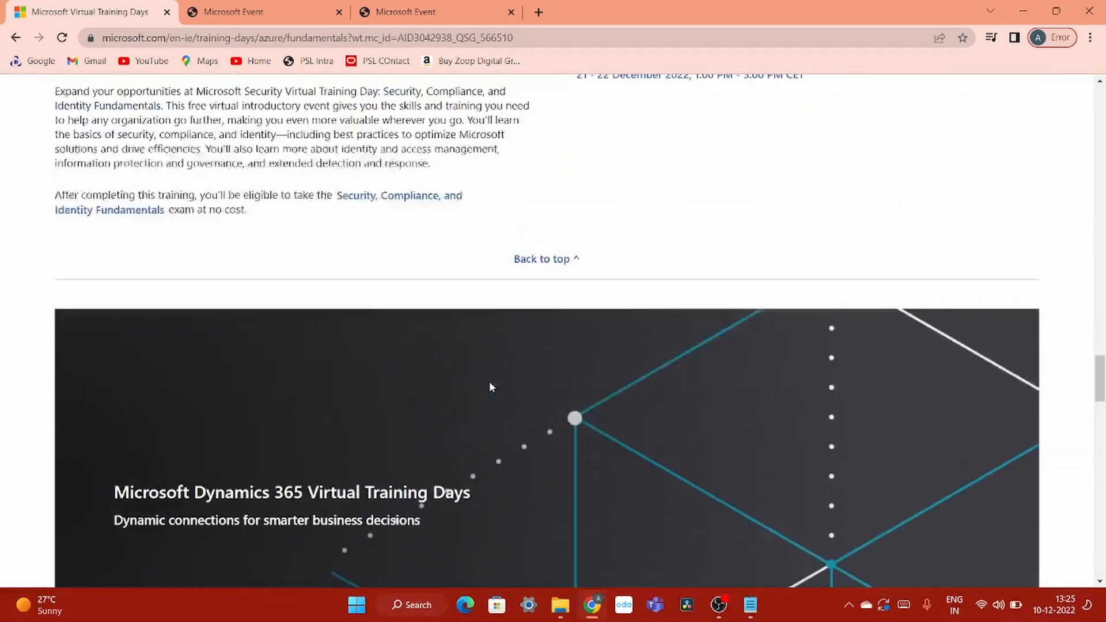
scroll(down, 3)
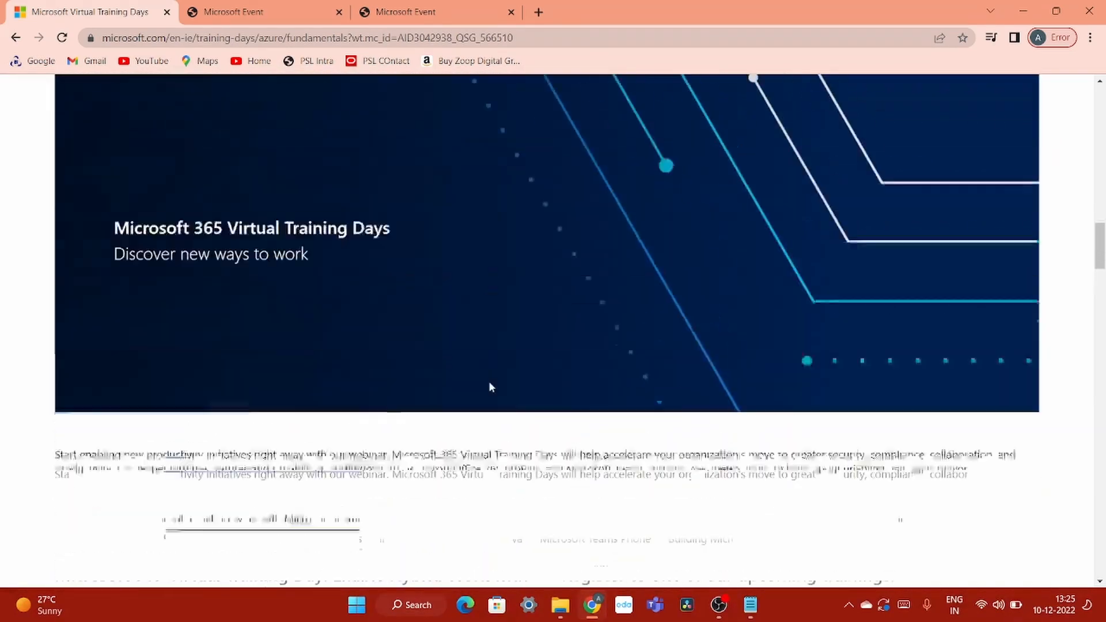